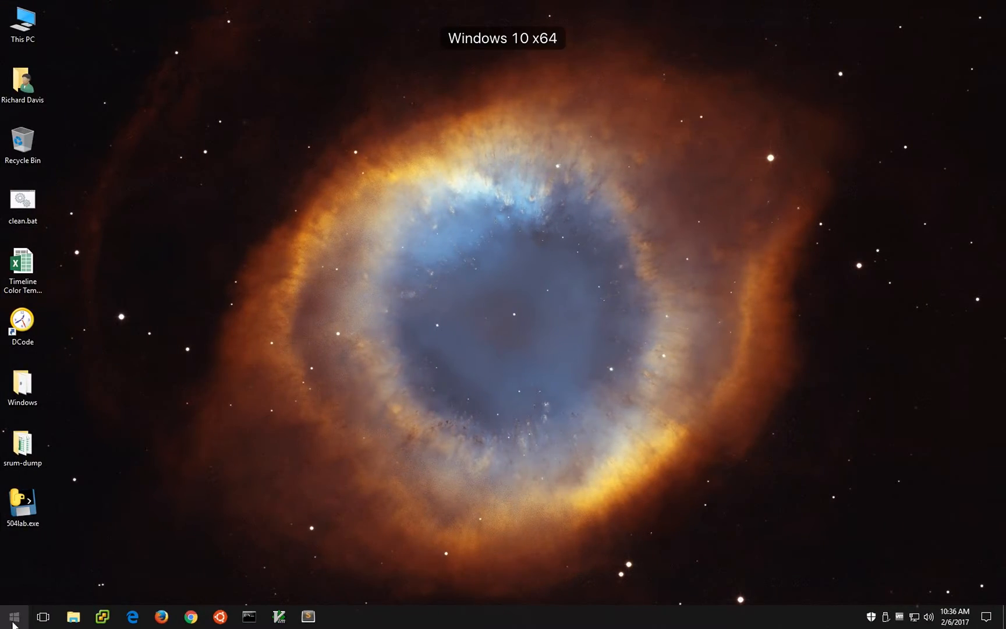
Open an administrator Command Prompt and turn the firewall off for all profiles.
right_click(10, 617)
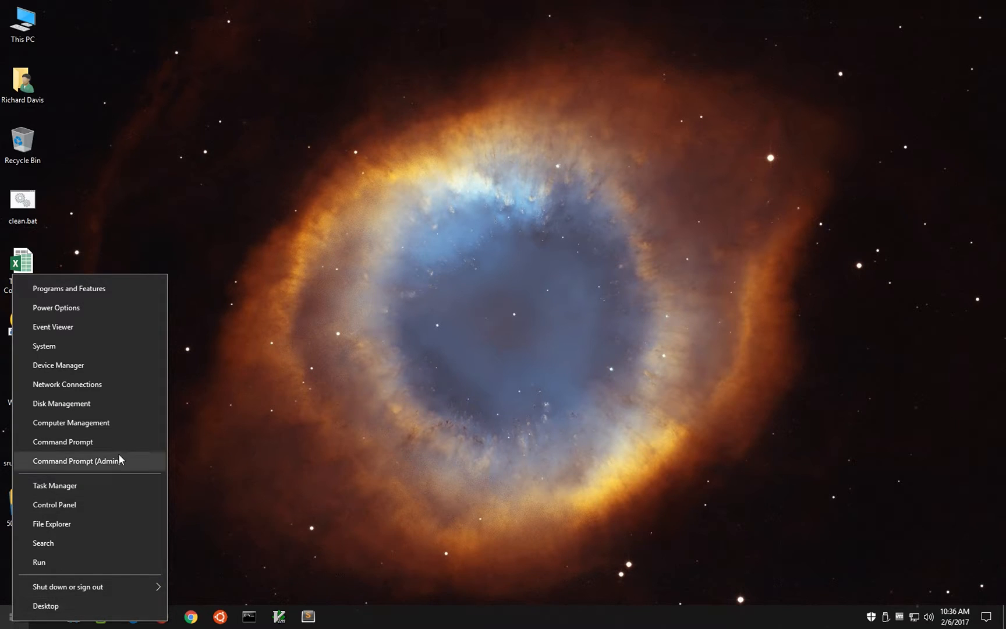
click(78, 461)
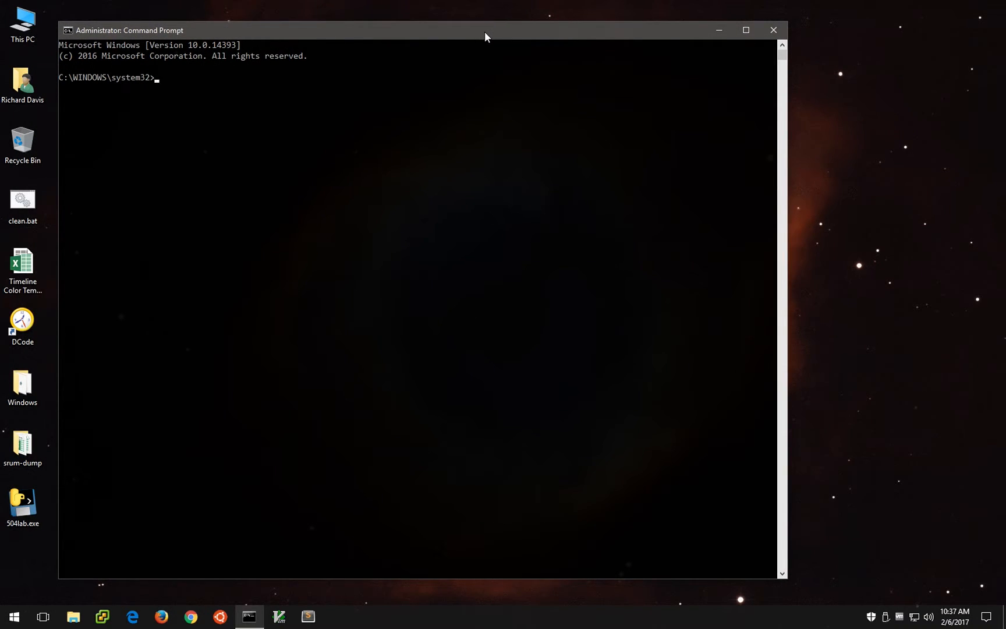
text(netsh advf)
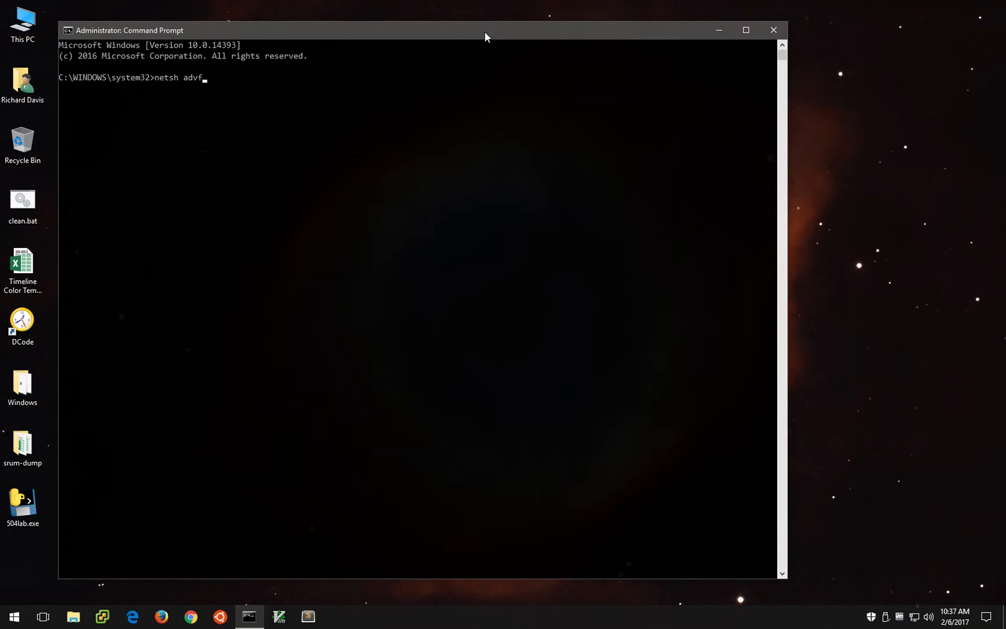
text(irewall set allprof)
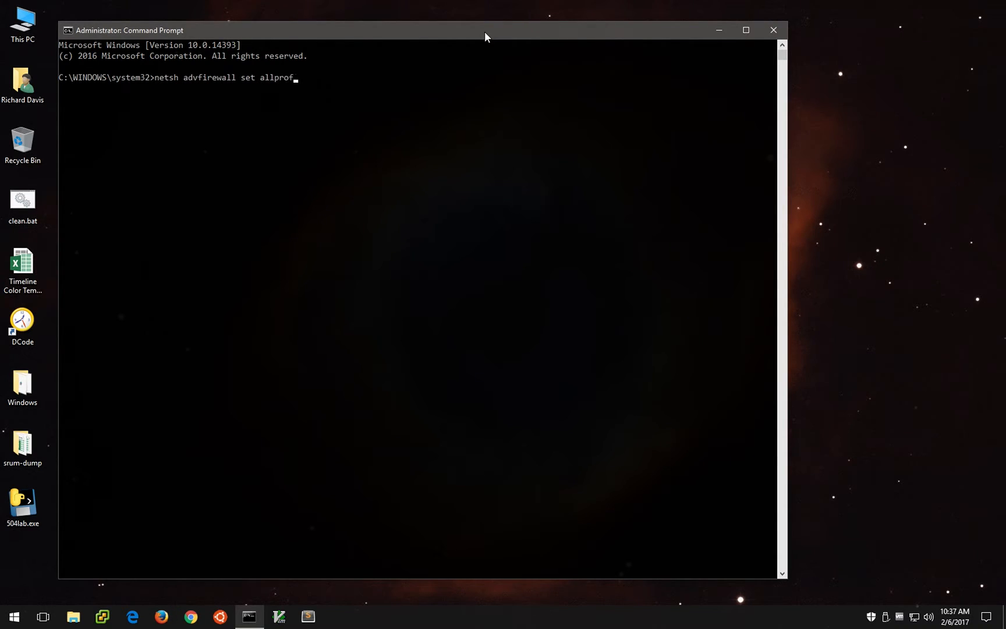
key(Return)
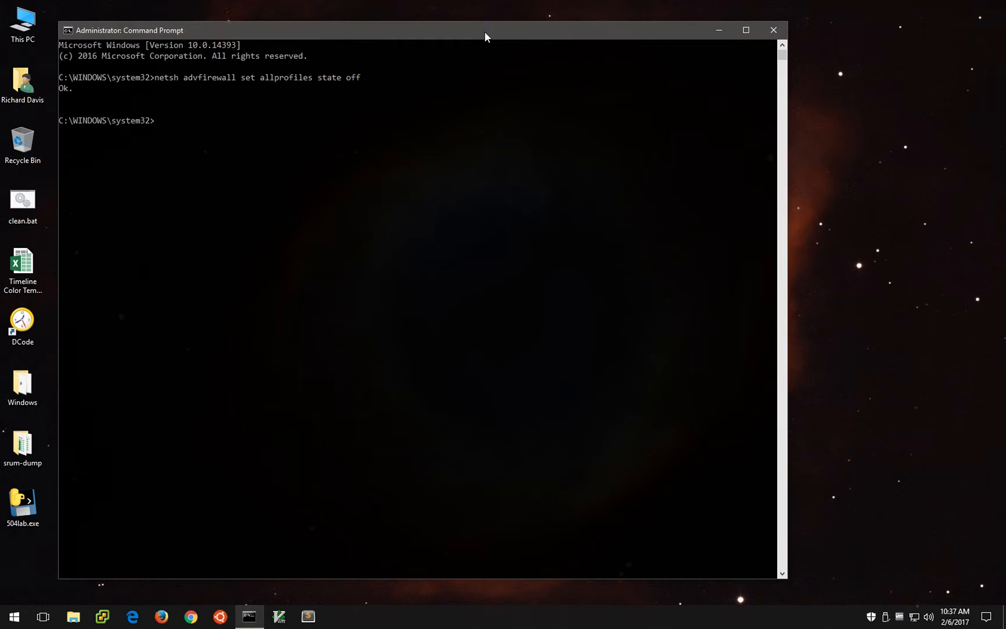
mouse_move(221, 87)
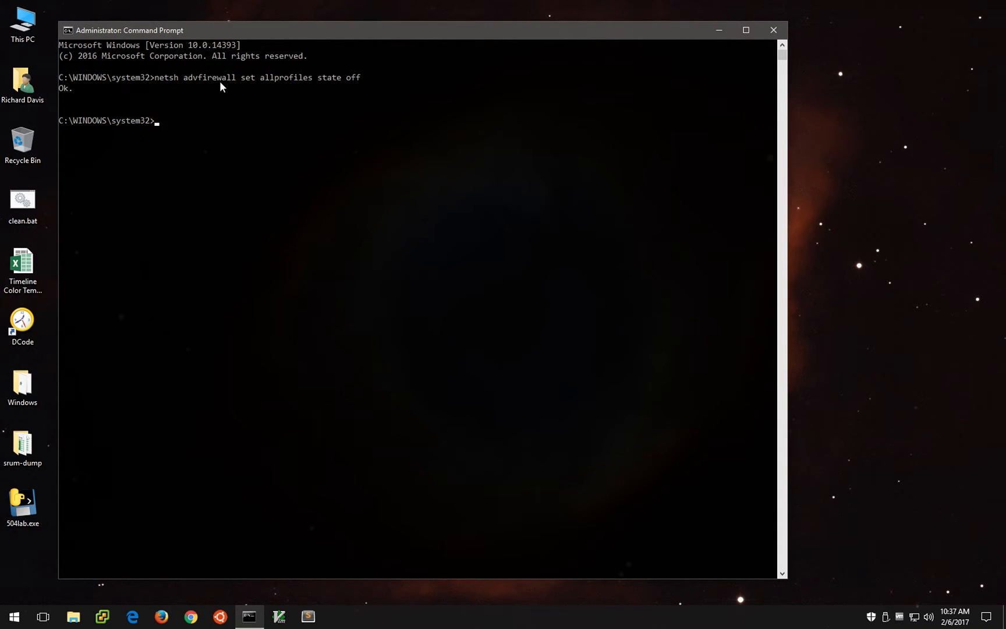
mouse_move(404, 165)
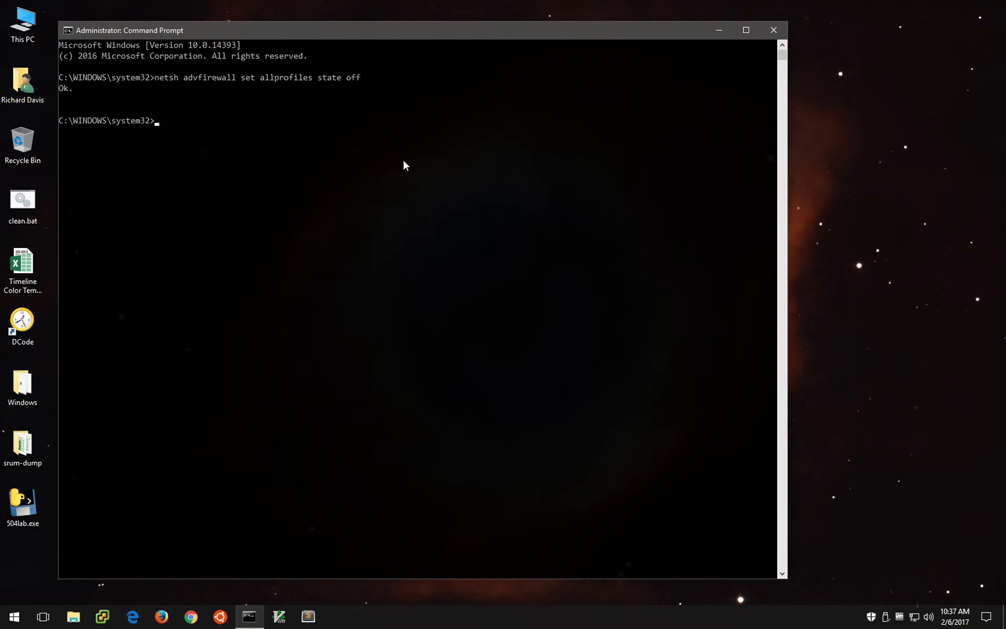
Change into the user's Desktop folder and clear the console screen.
text(cd \users\dav)
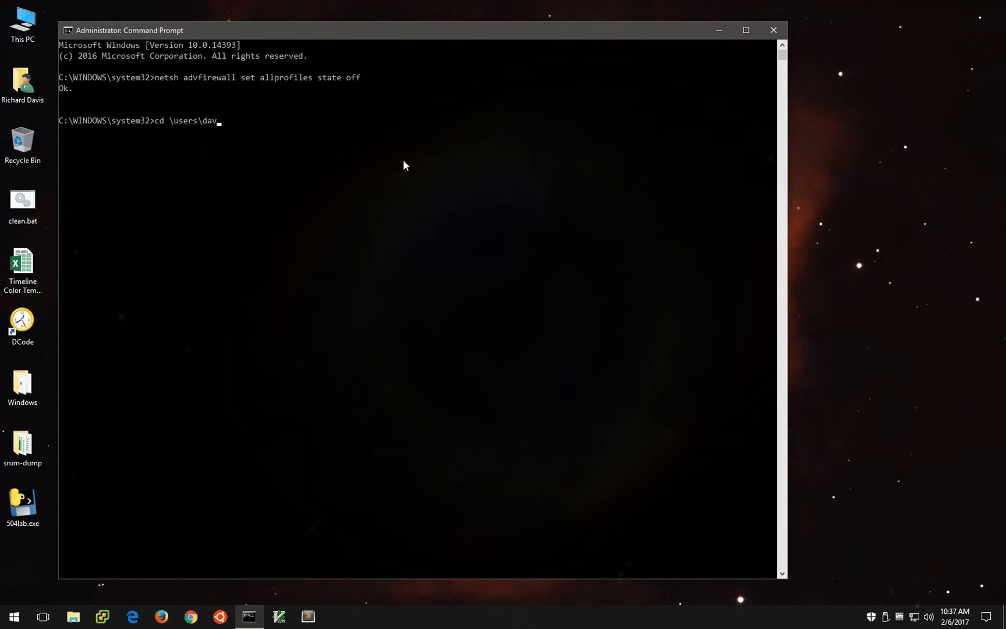
key(Return)
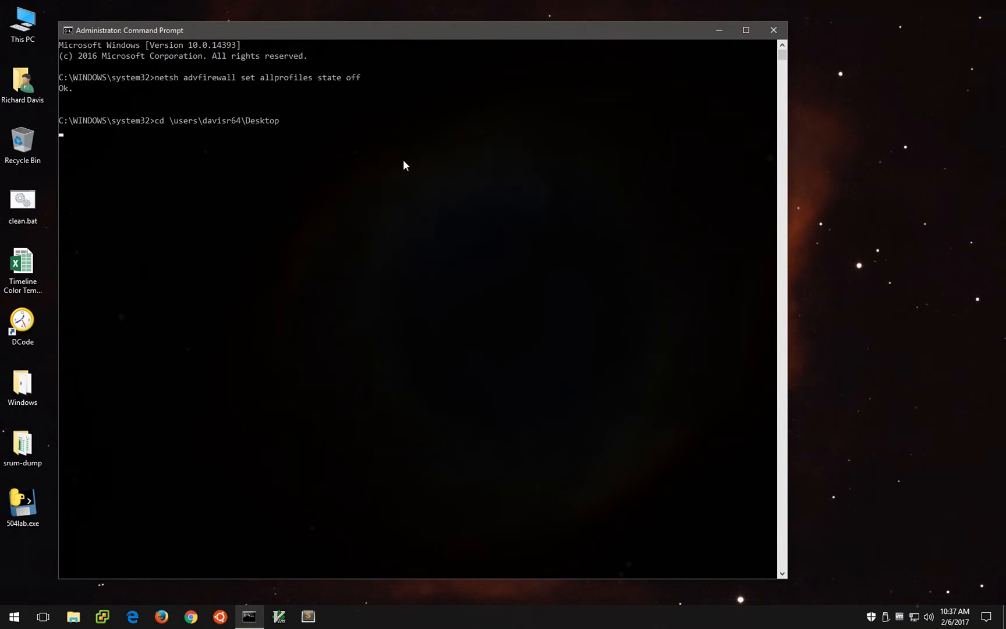
text(cl)
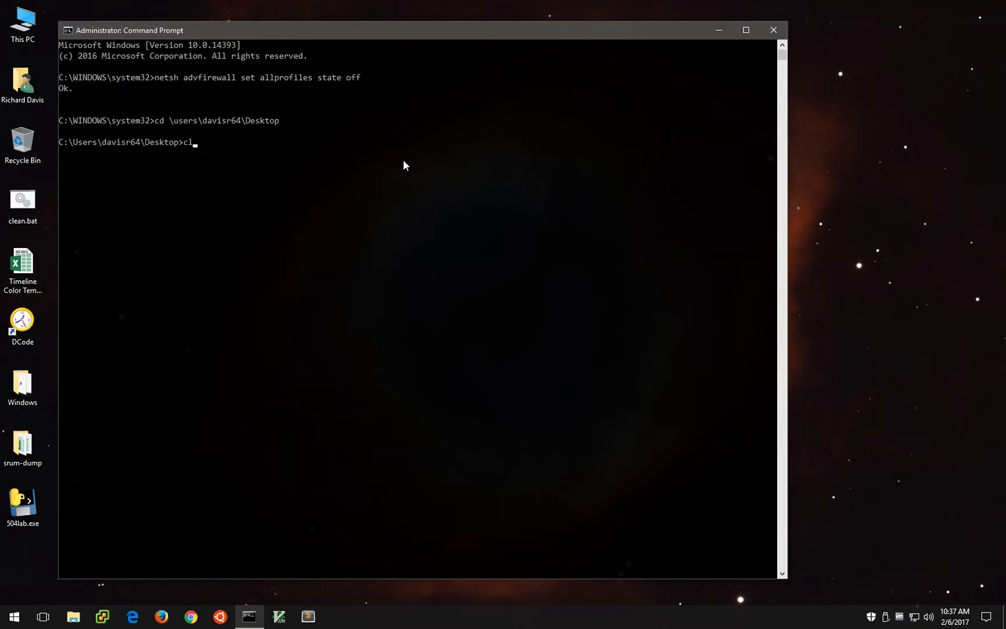
key(Return)
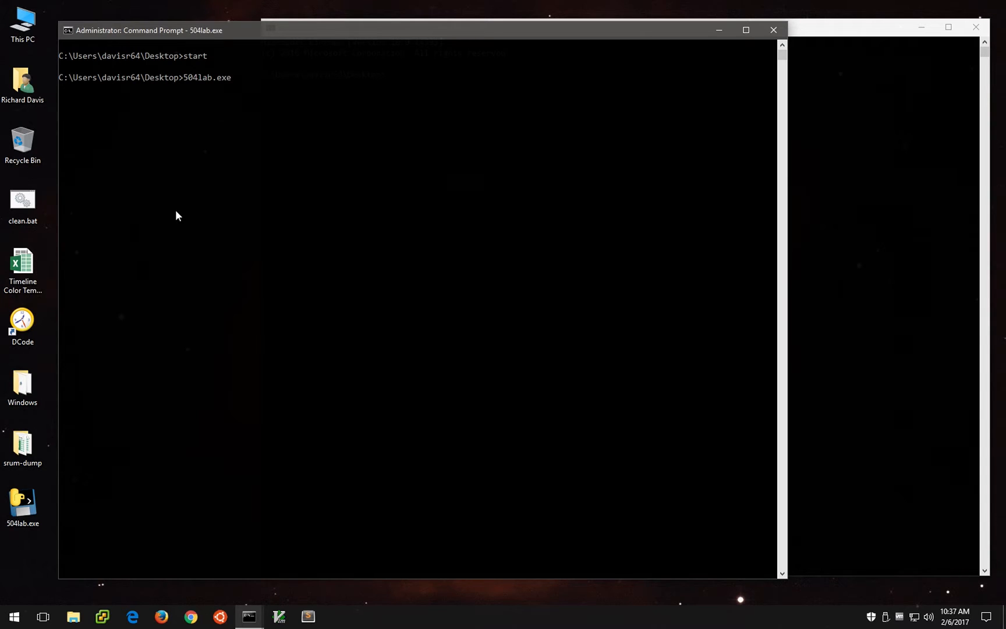
mouse_move(441, 207)
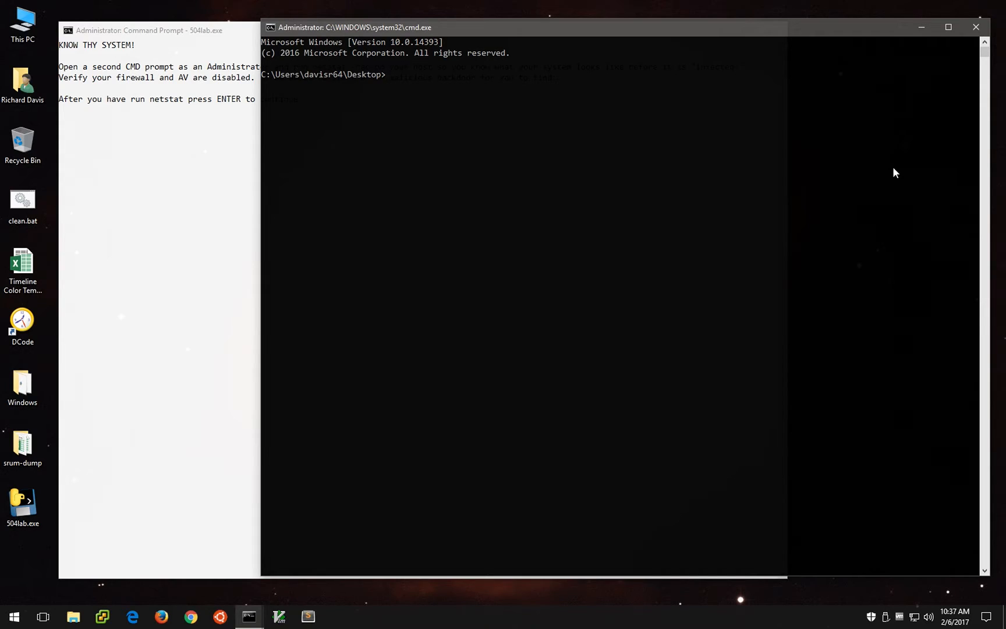
mouse_move(230, 180)
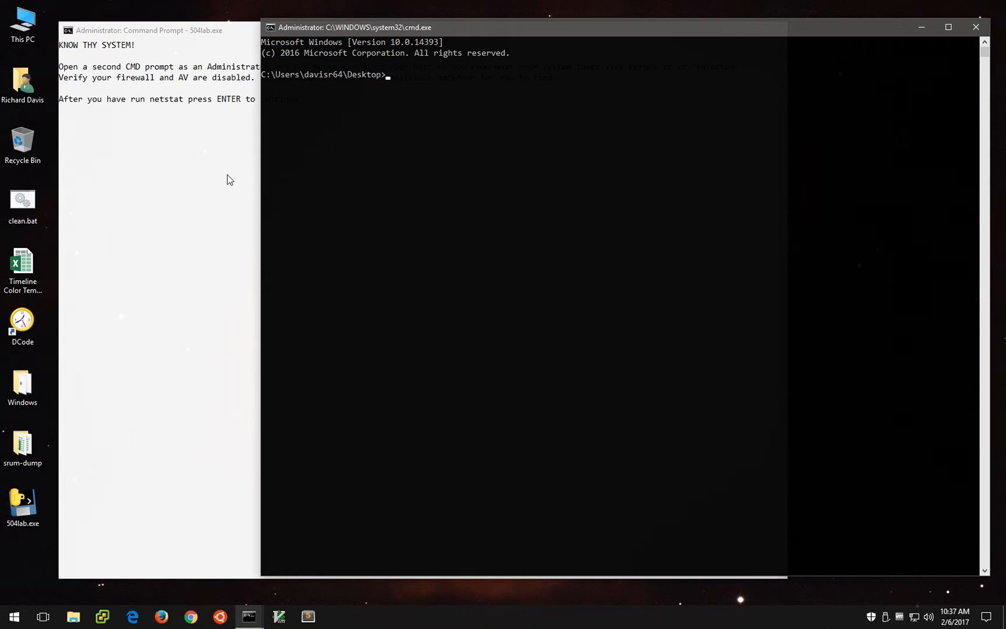
Run netstat -anb and mark the port 22 listening entry as a baseline.
text(netstat)
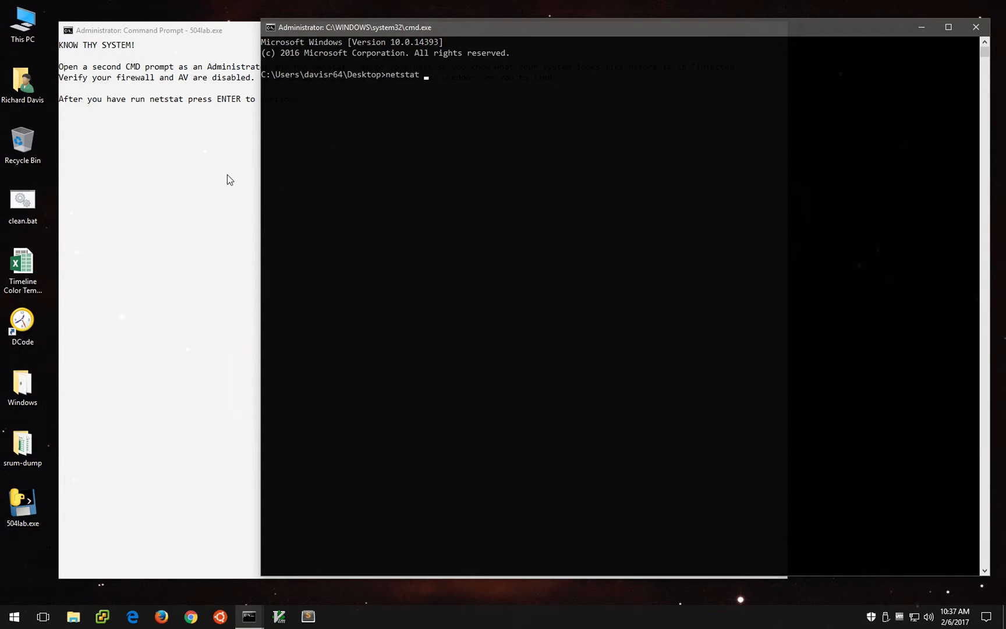
text(-anb)
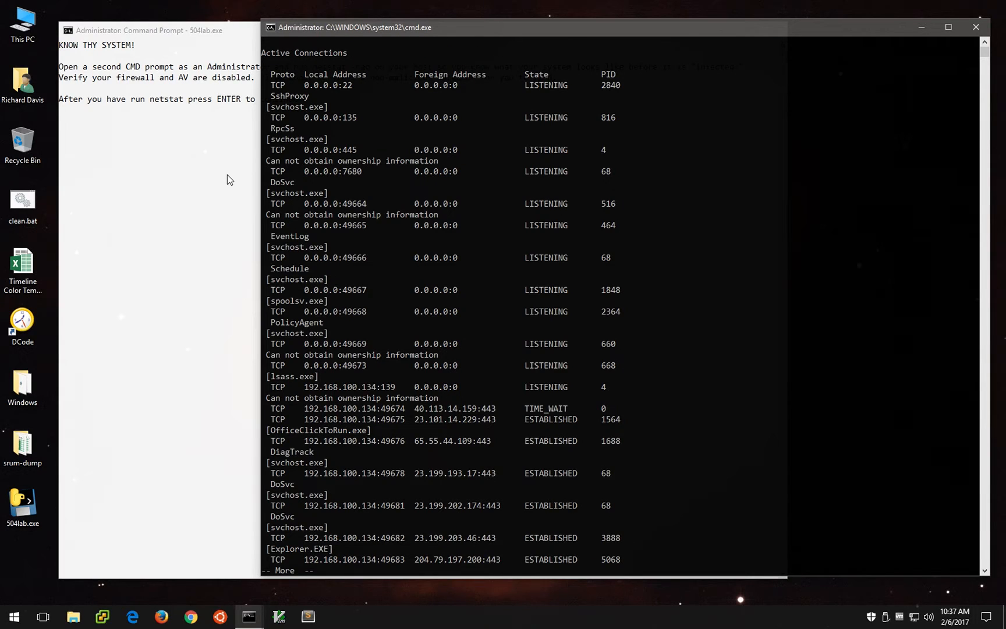
mouse_move(351, 283)
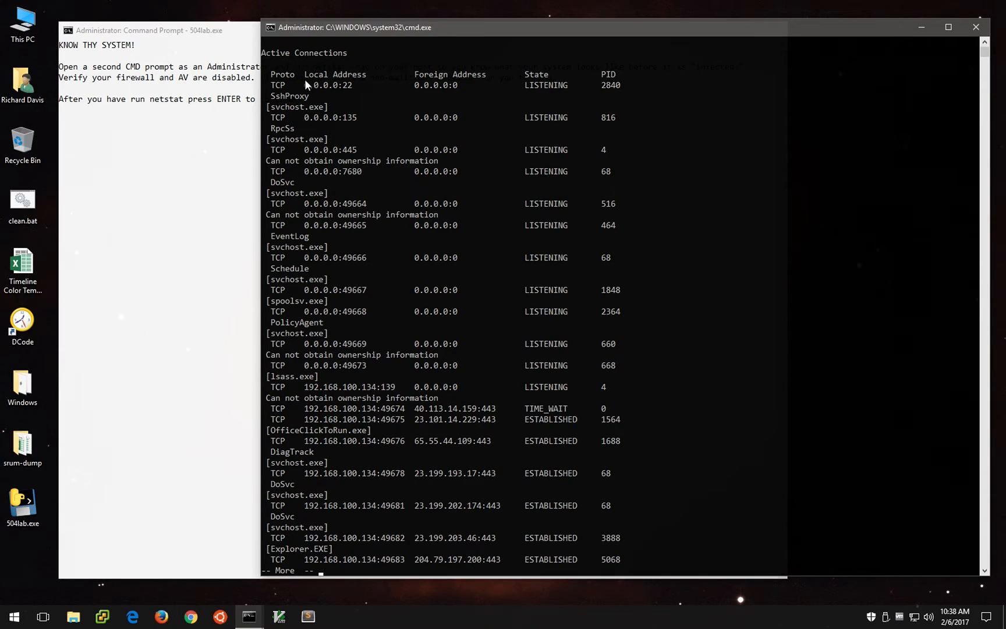
click(325, 84)
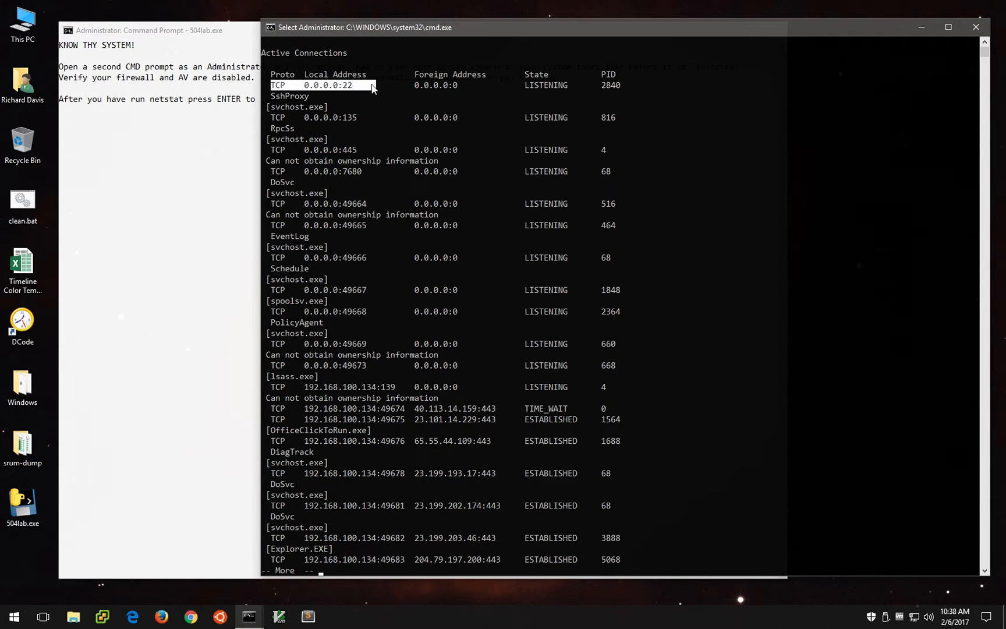
mouse_move(351, 147)
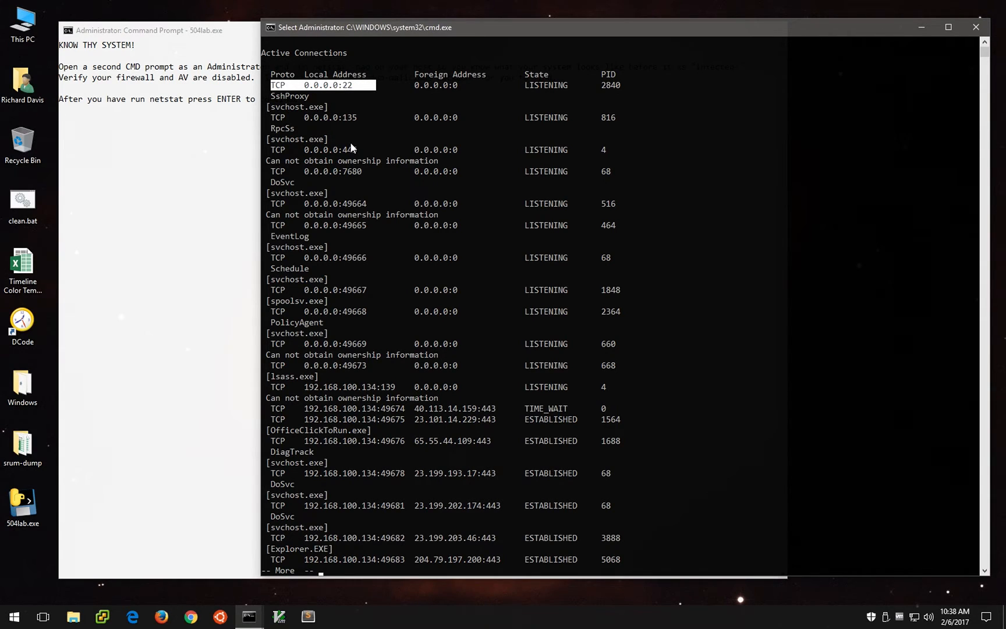
mouse_move(364, 189)
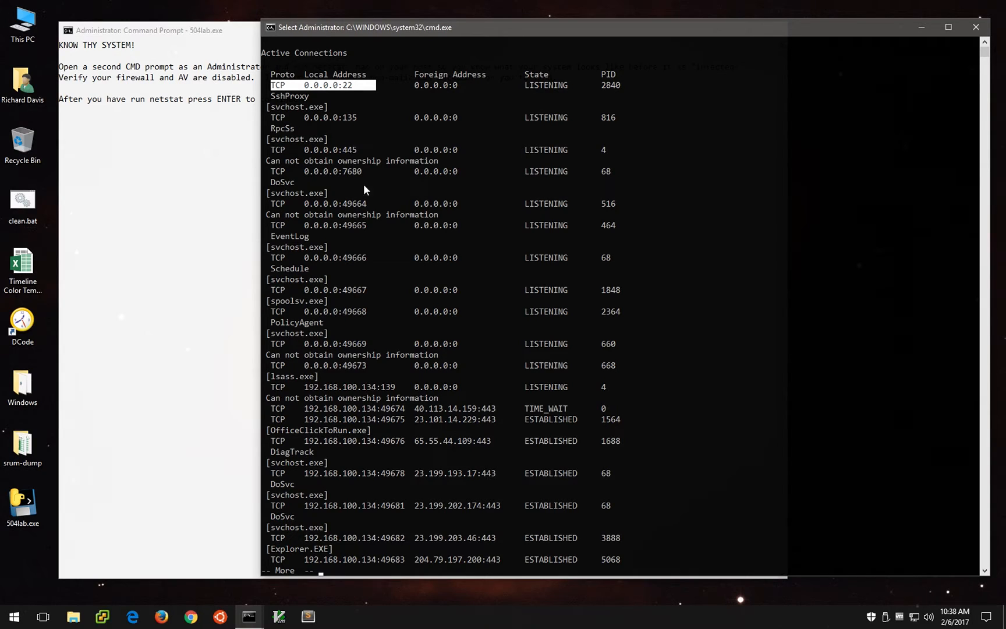
mouse_move(370, 209)
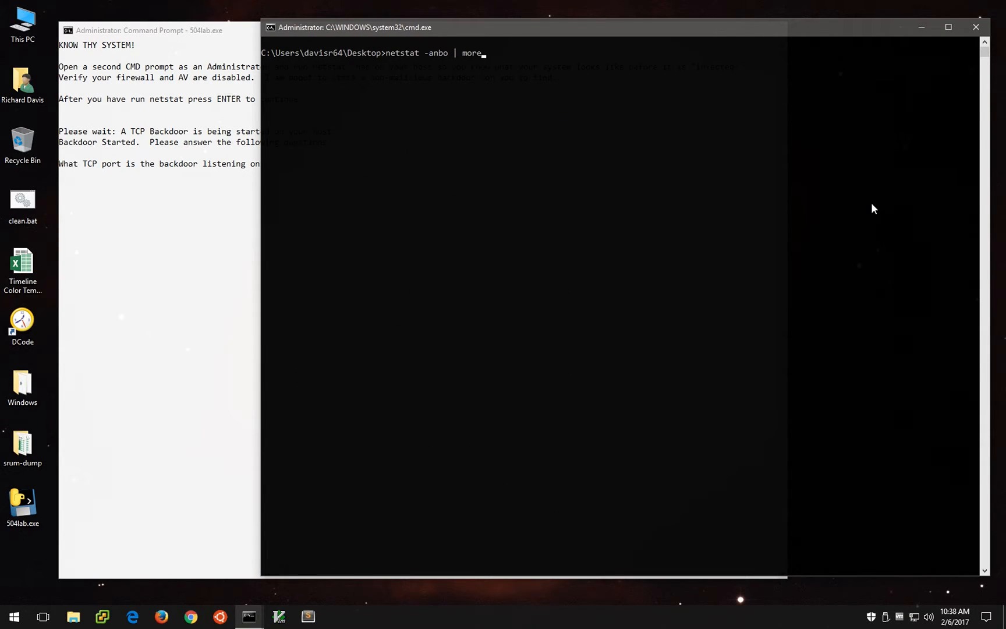
Rerun the connection listing to spot the backdoor and enter PID 4612.
key(Return)
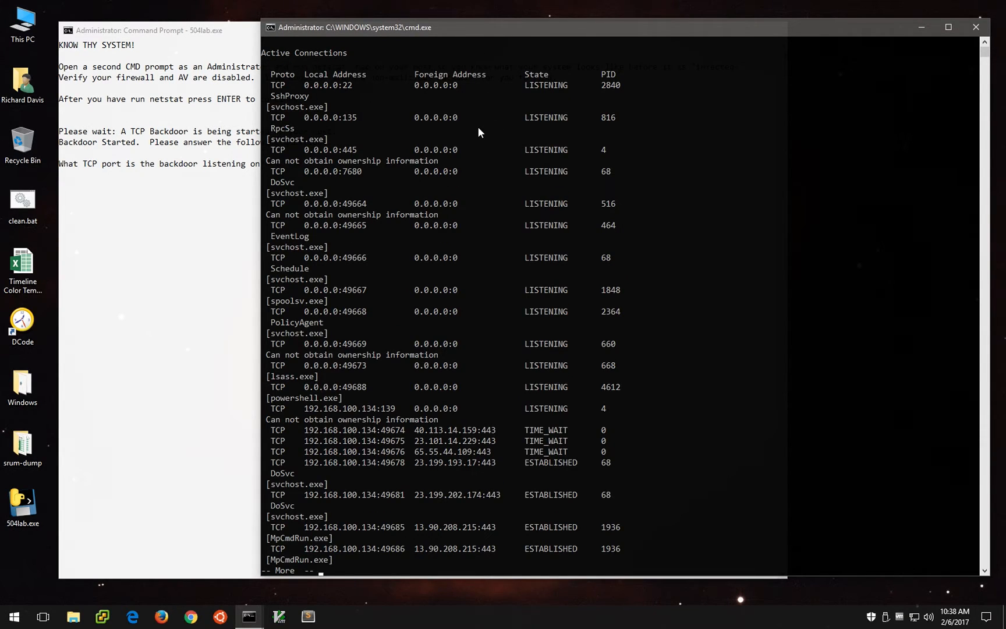
mouse_move(284, 326)
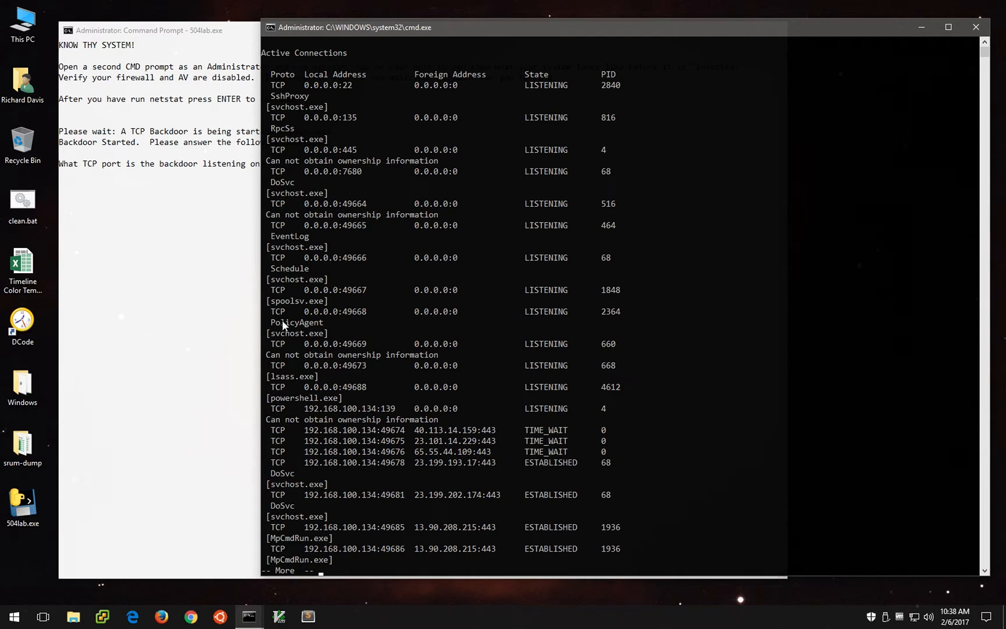
mouse_move(267, 390)
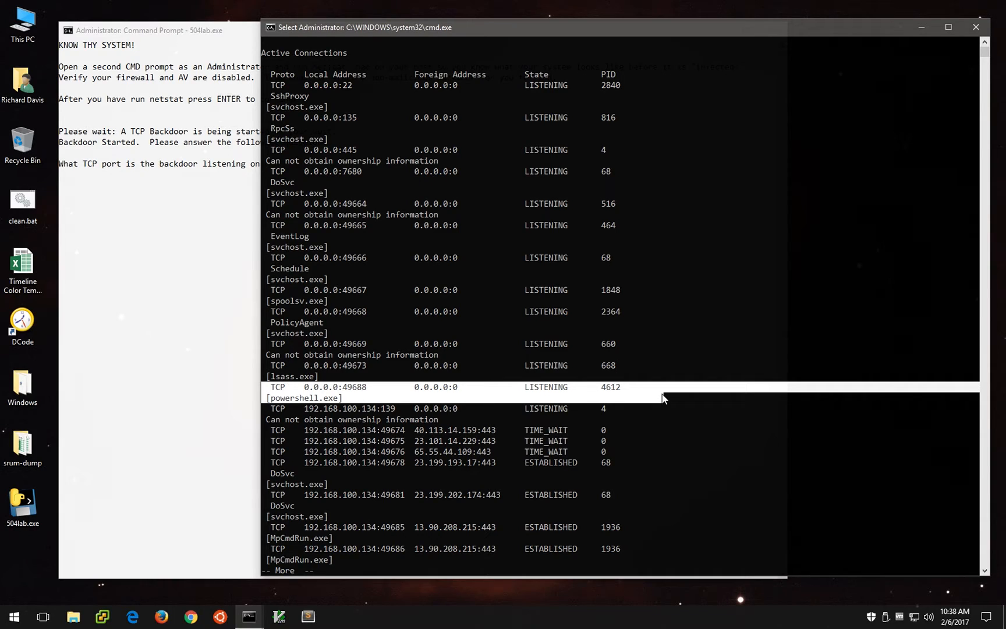
mouse_move(348, 401)
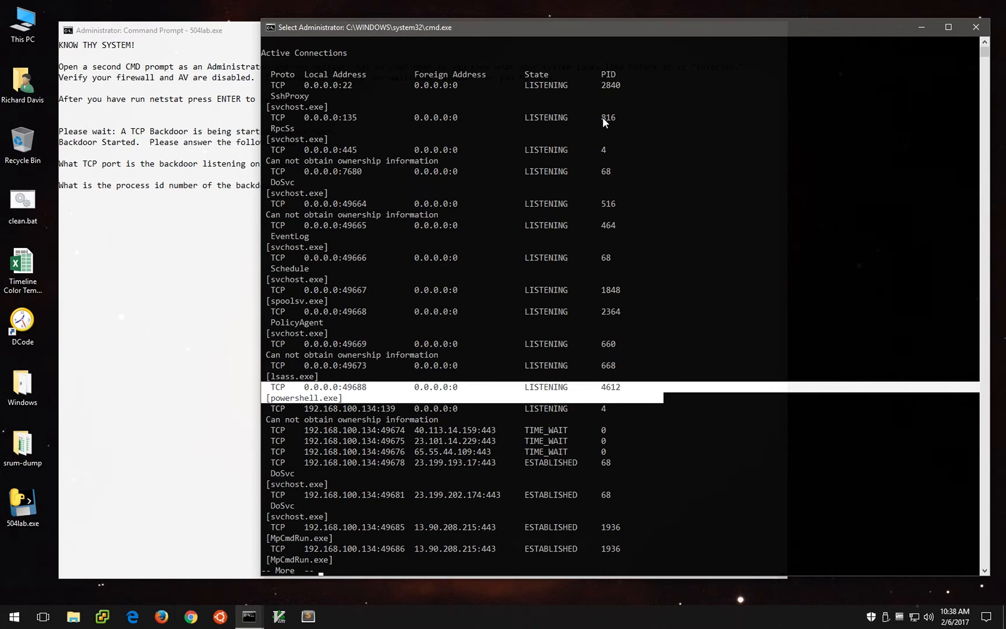
text(4612)
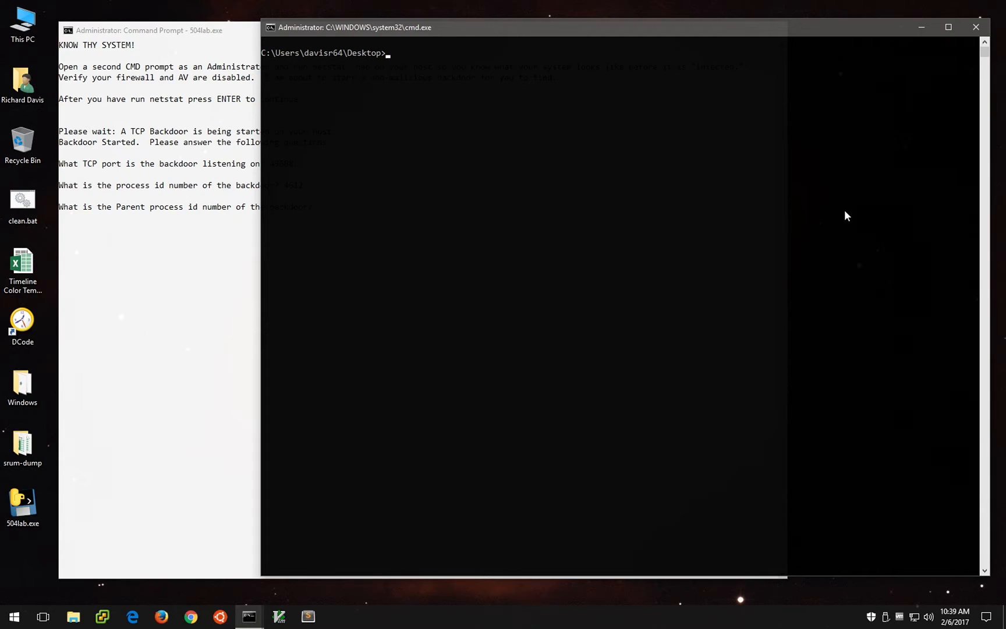
Query process 4612's parent process ID with wmic and answer 5640.
text(wmic)
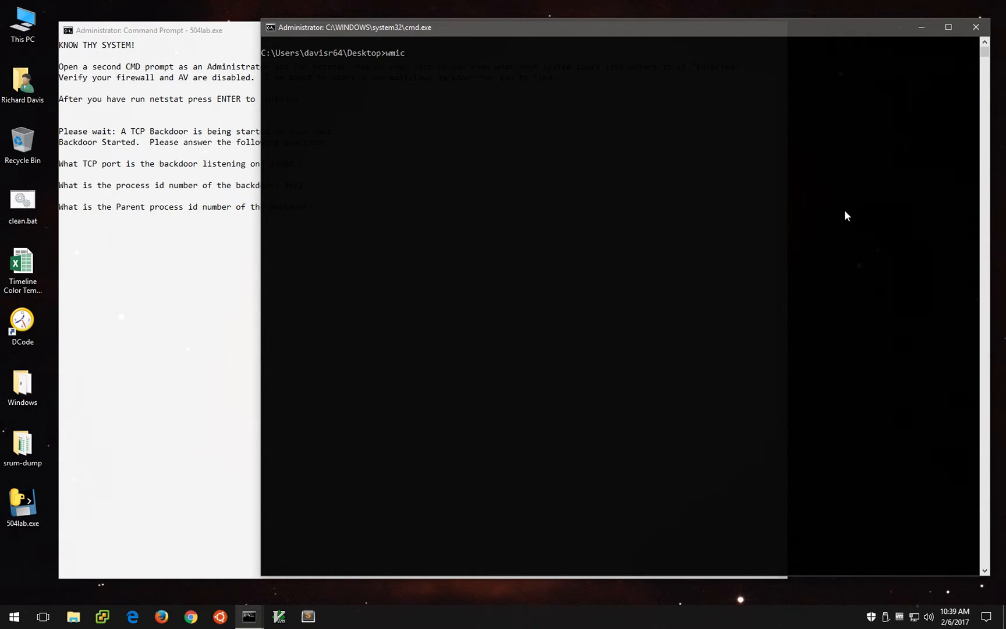
text(process whereproce)
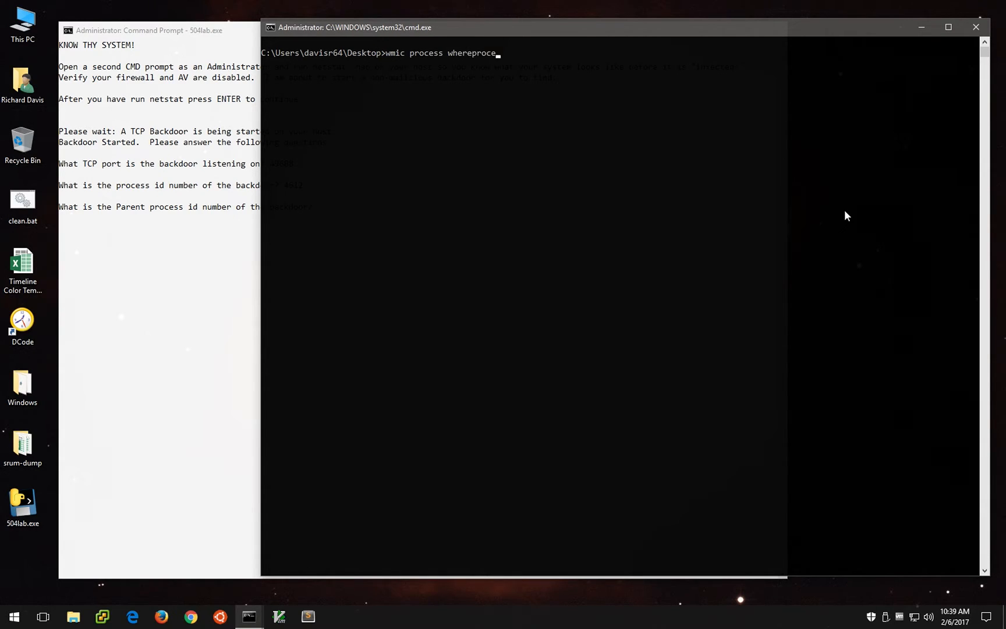
text(where proc)
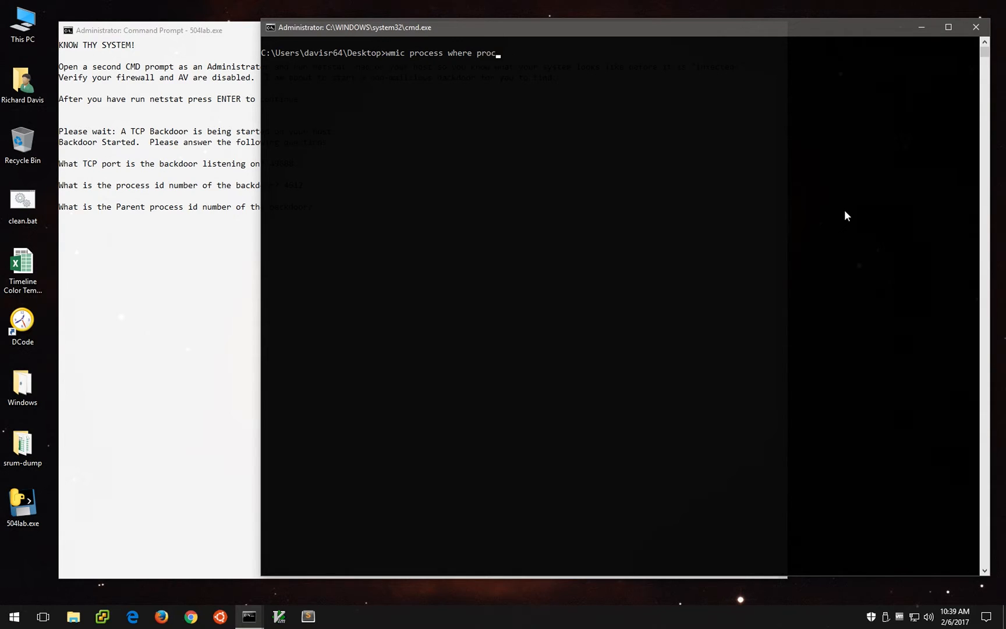
text(essid=4612)
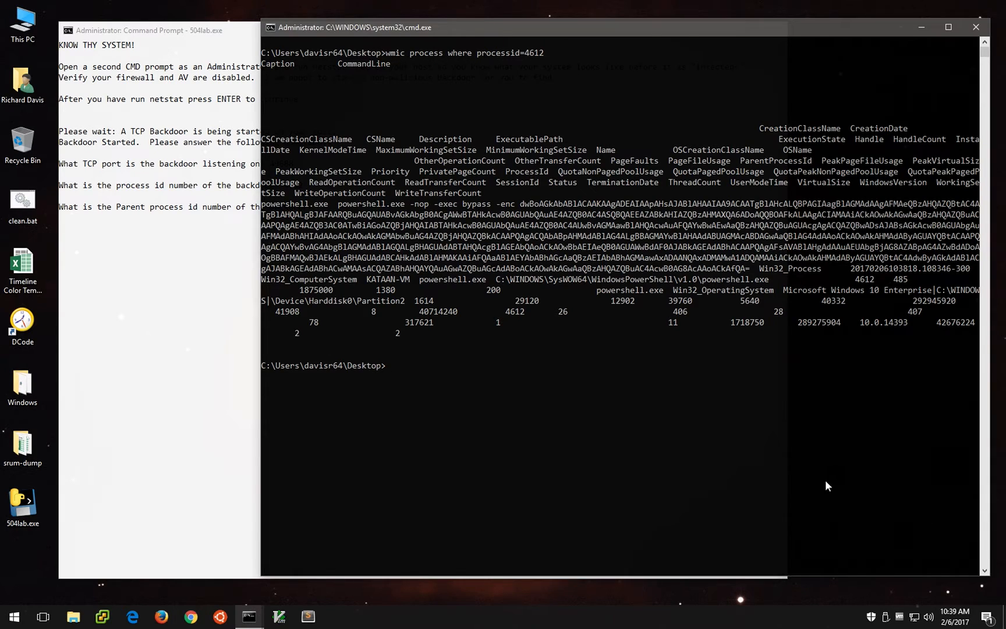
text(wmic process where processid=4612)
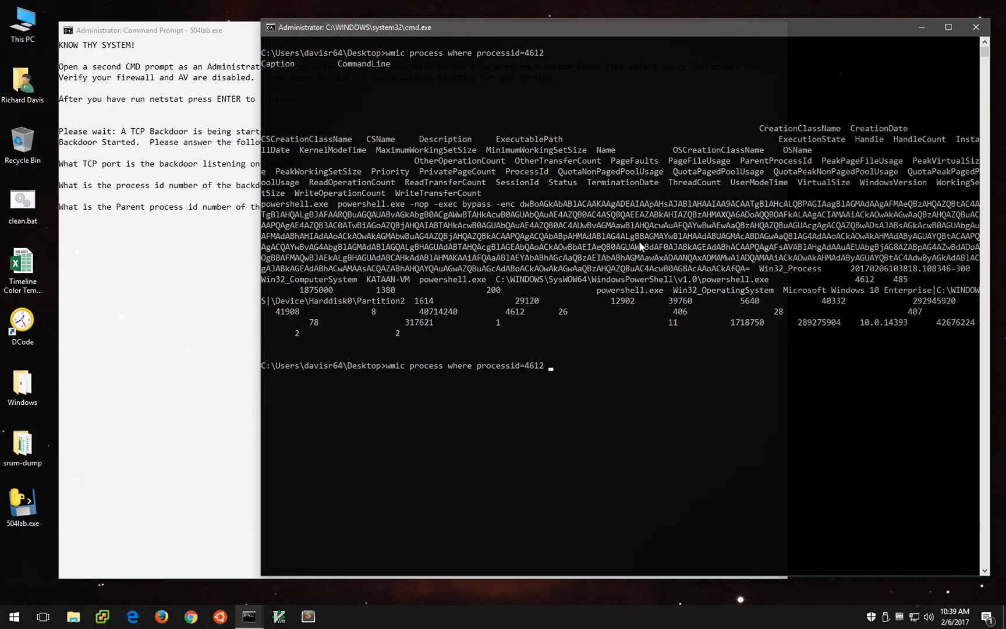
text(get parentprocessid)
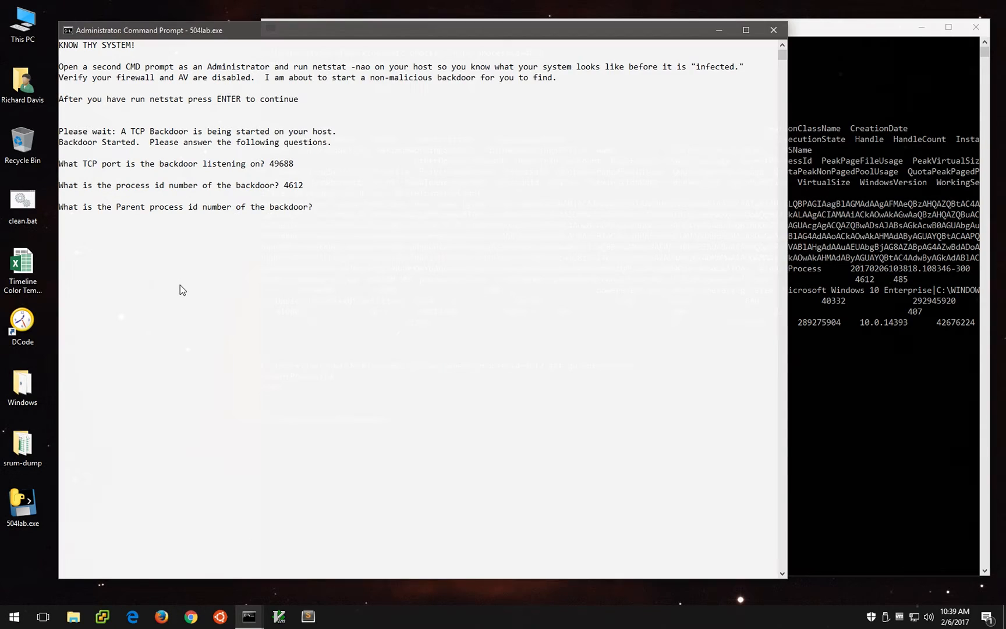
text(5640)
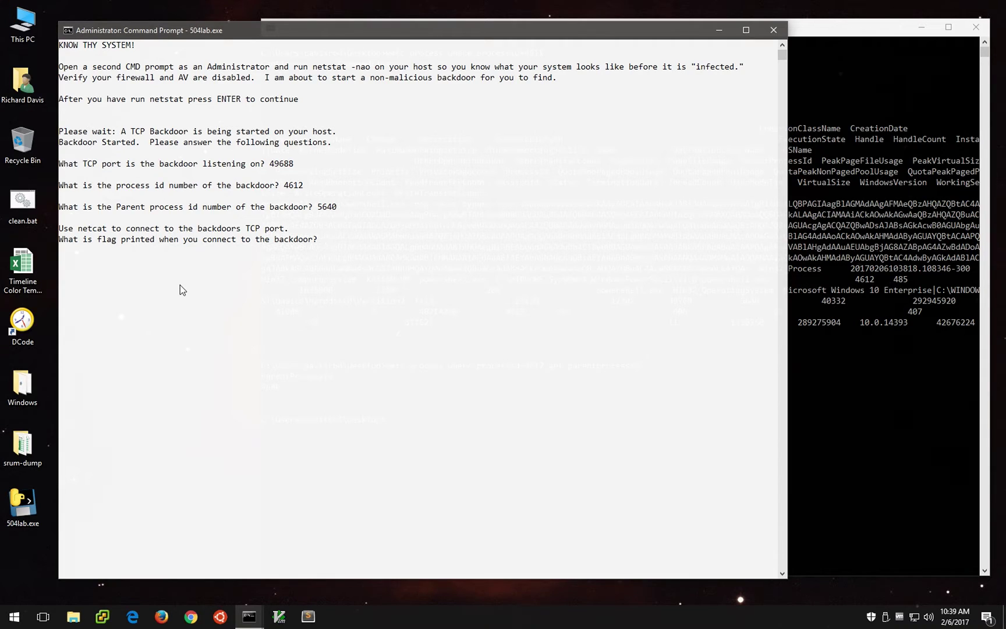
mouse_move(270, 447)
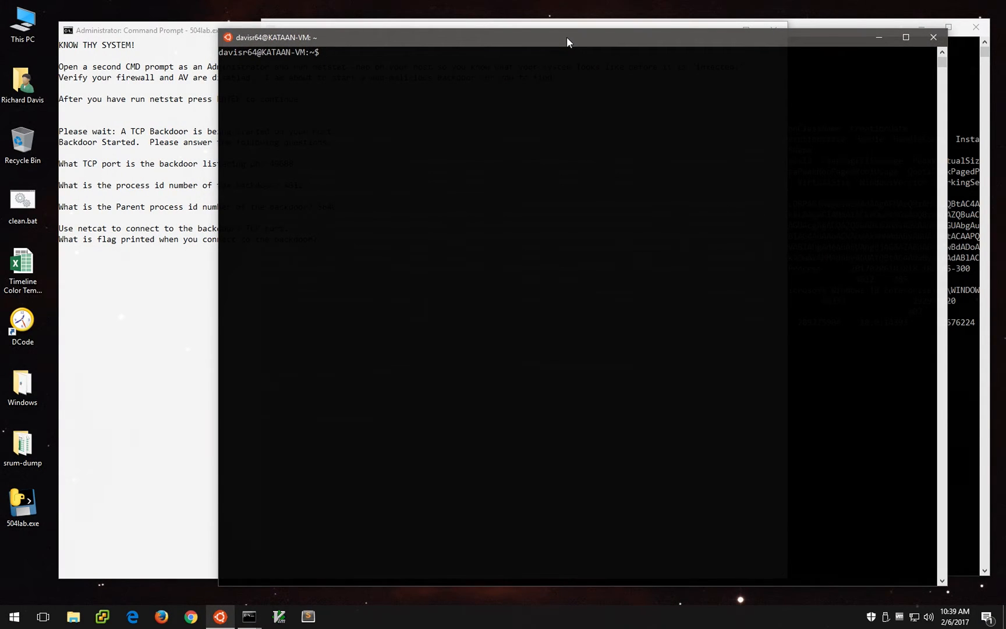
Connect to the backdoor with nc localhost, then rerun netstat -anbo | more.
text(nc localhost 49688)
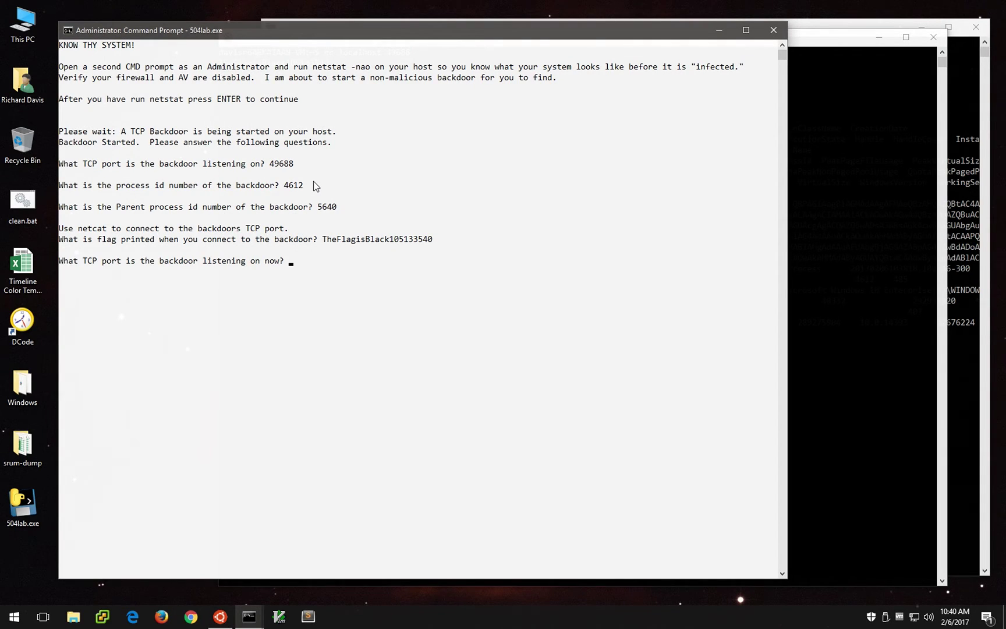
mouse_move(915, 265)
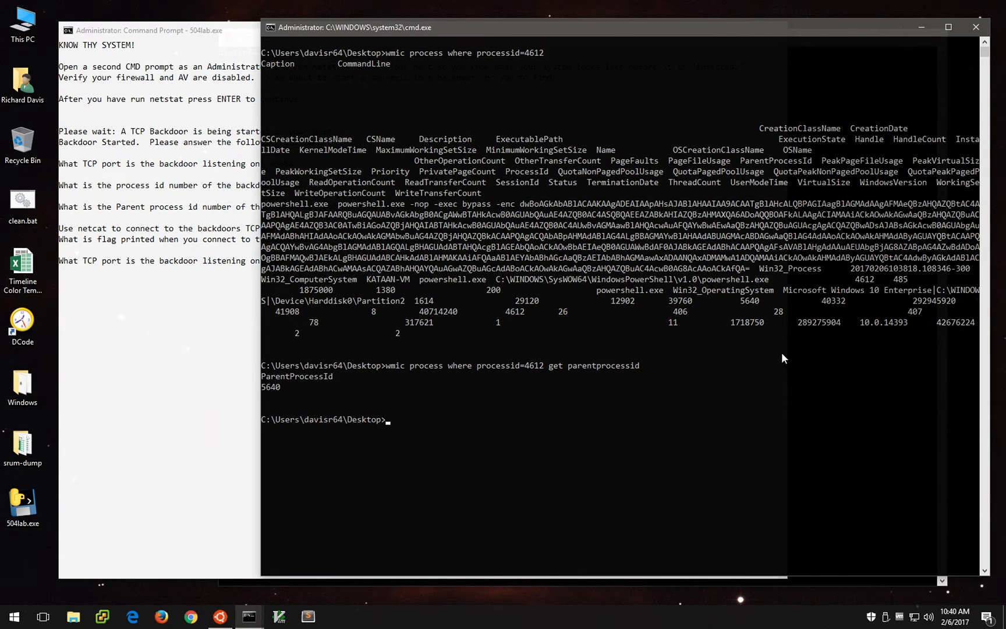
text(netstat -anbo | more)
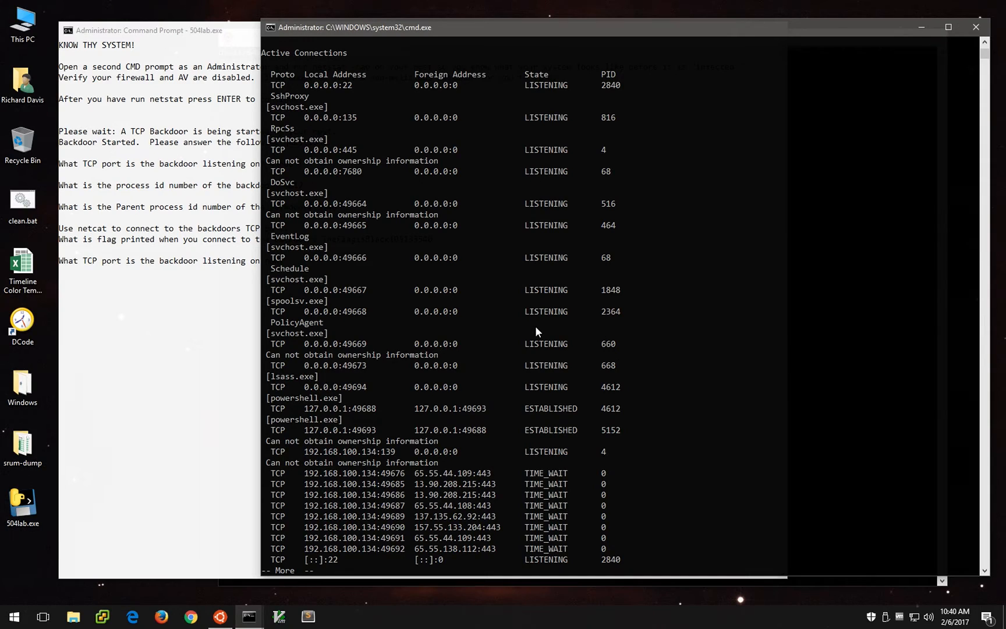
mouse_move(289, 417)
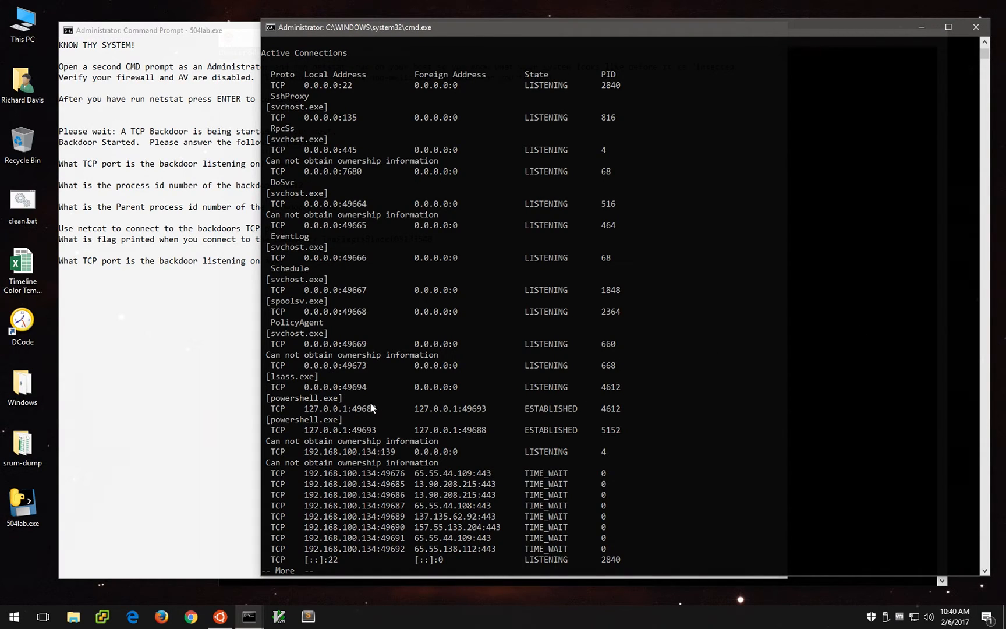
mouse_move(295, 413)
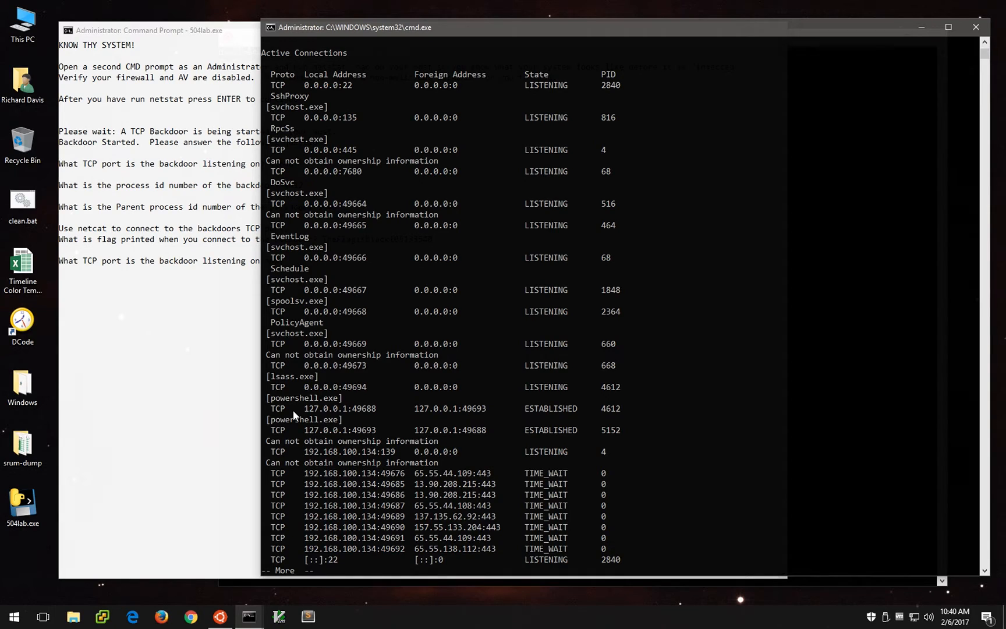
mouse_move(346, 391)
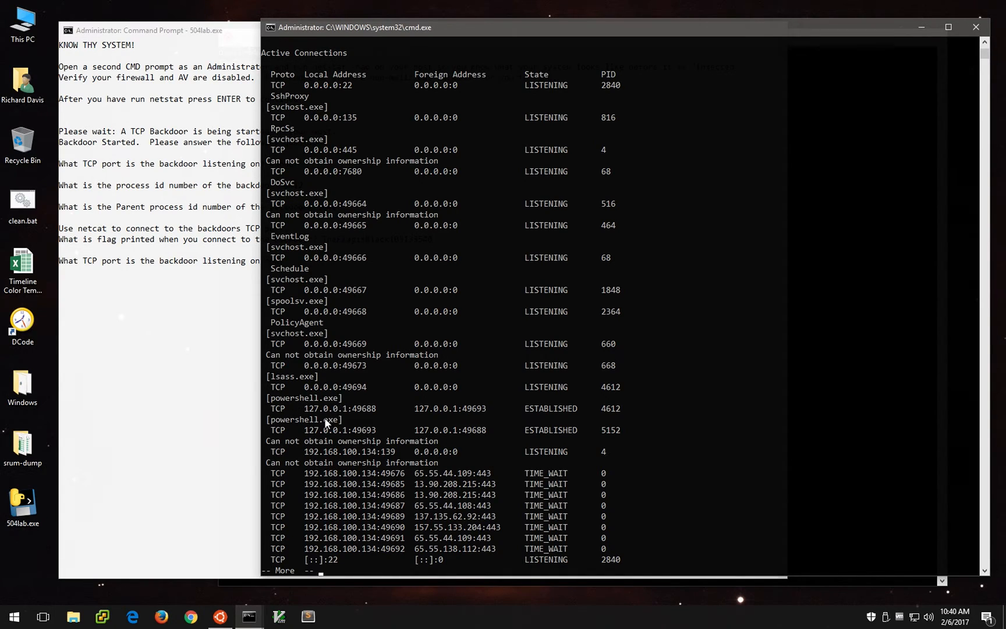
mouse_move(356, 392)
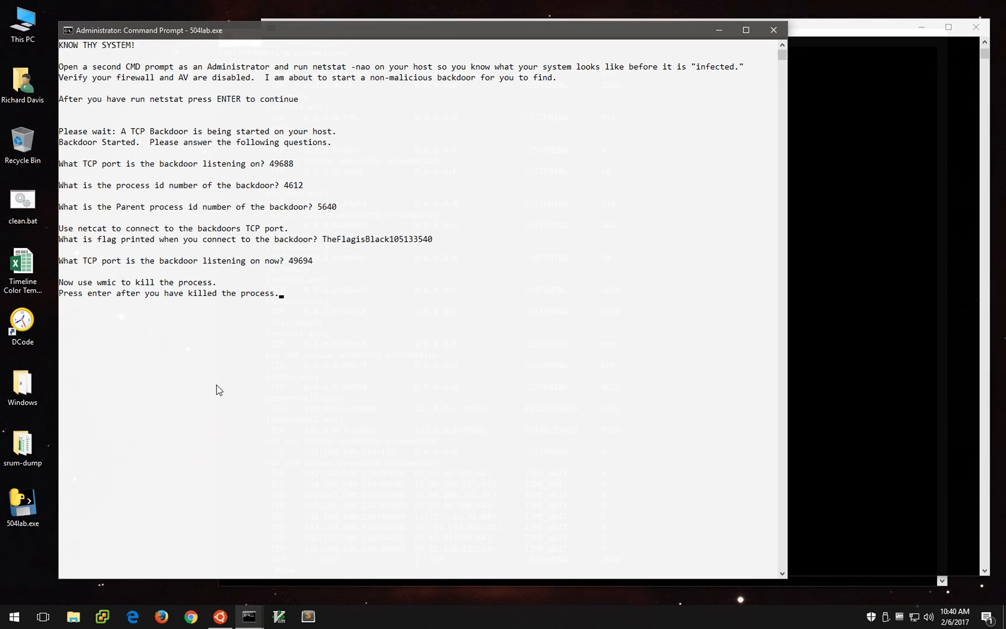
mouse_move(388, 283)
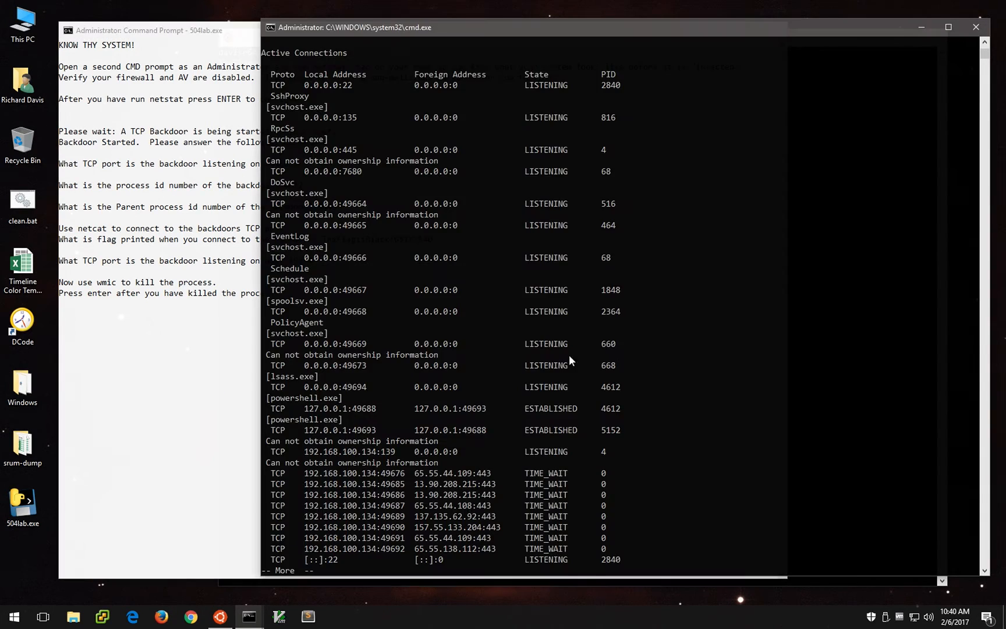
mouse_move(617, 396)
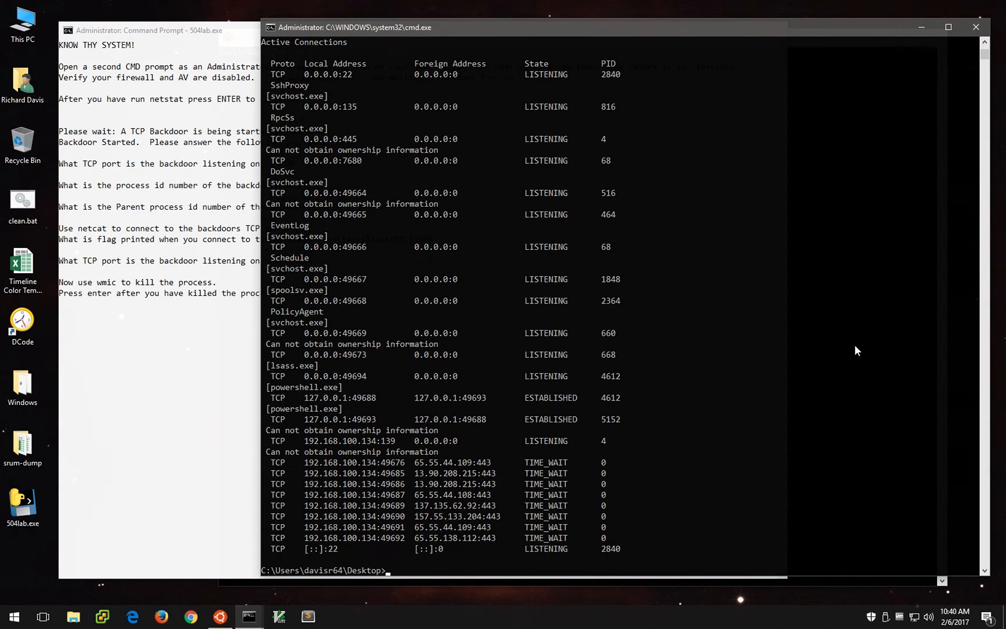
Delete backdoor process 4612 with wmic process where processid=4612.
text(wmic)
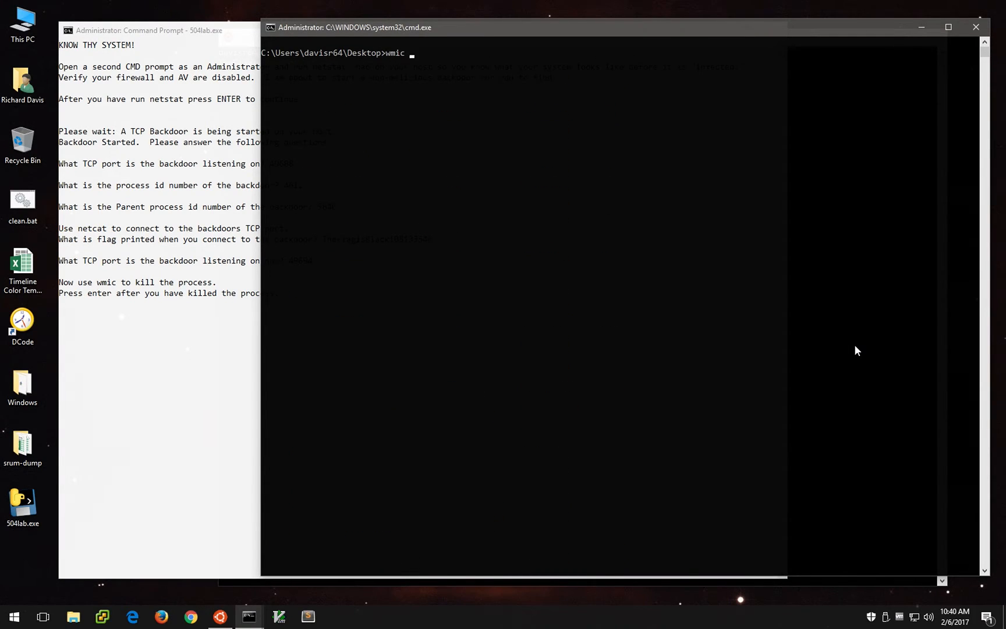
text(process where proces)
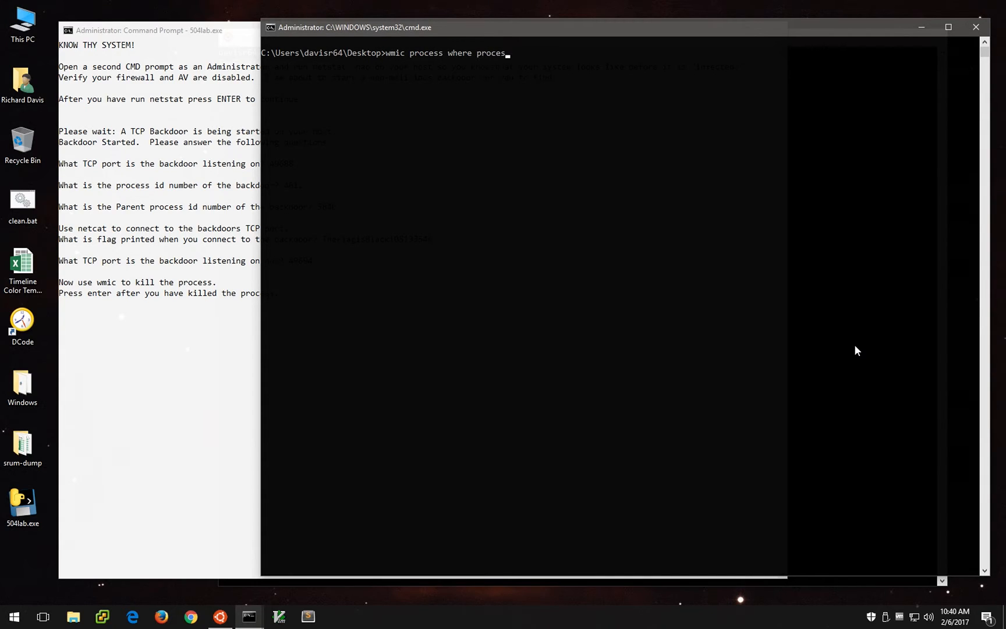
text(sid=4612 delete)
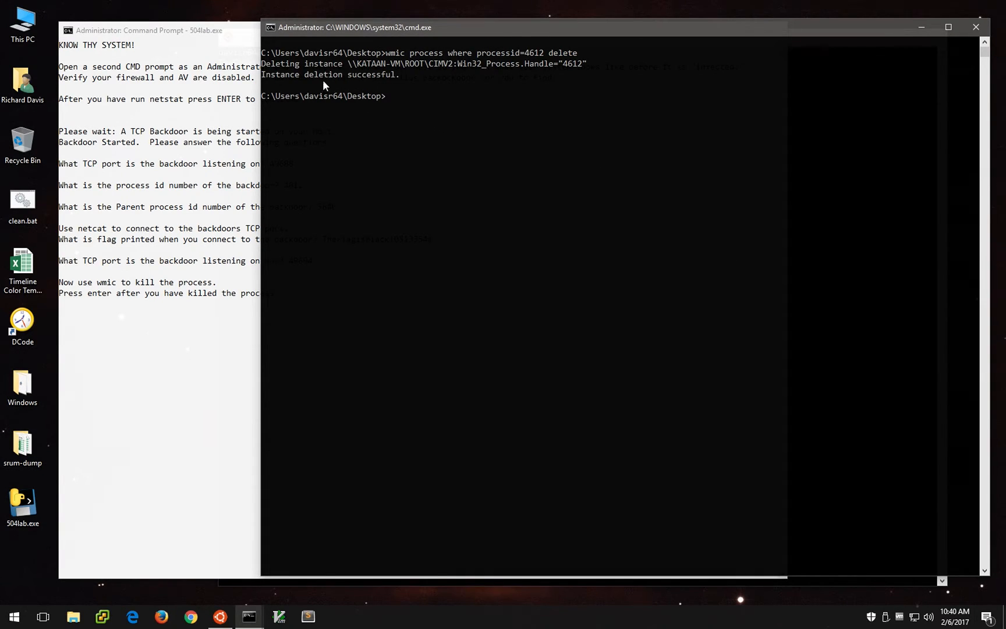
mouse_move(250, 158)
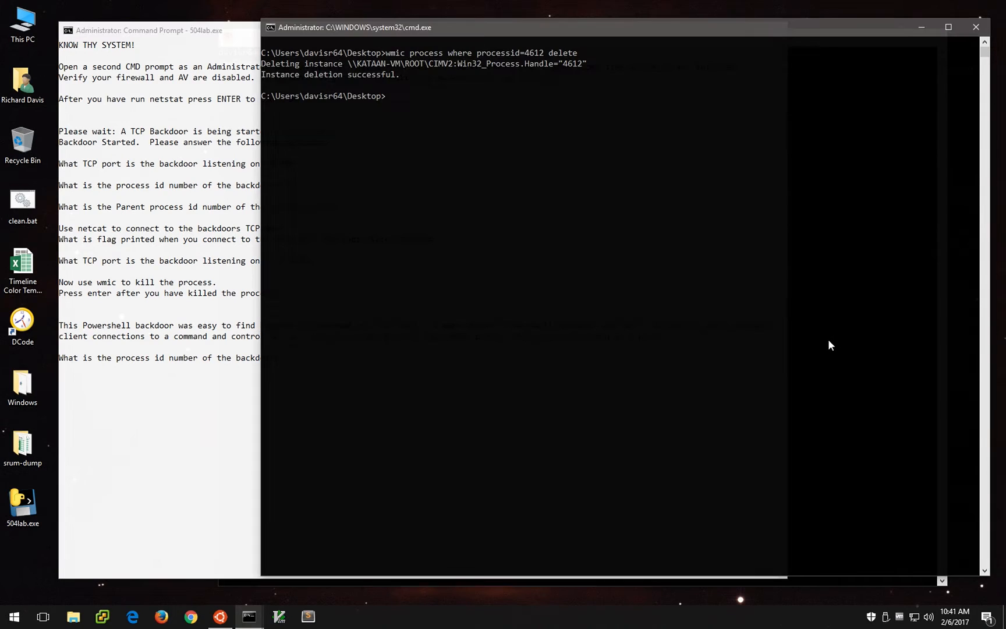
Query wmic for the powershell.exe process ID, finding 4876.
text(wmic process where p)
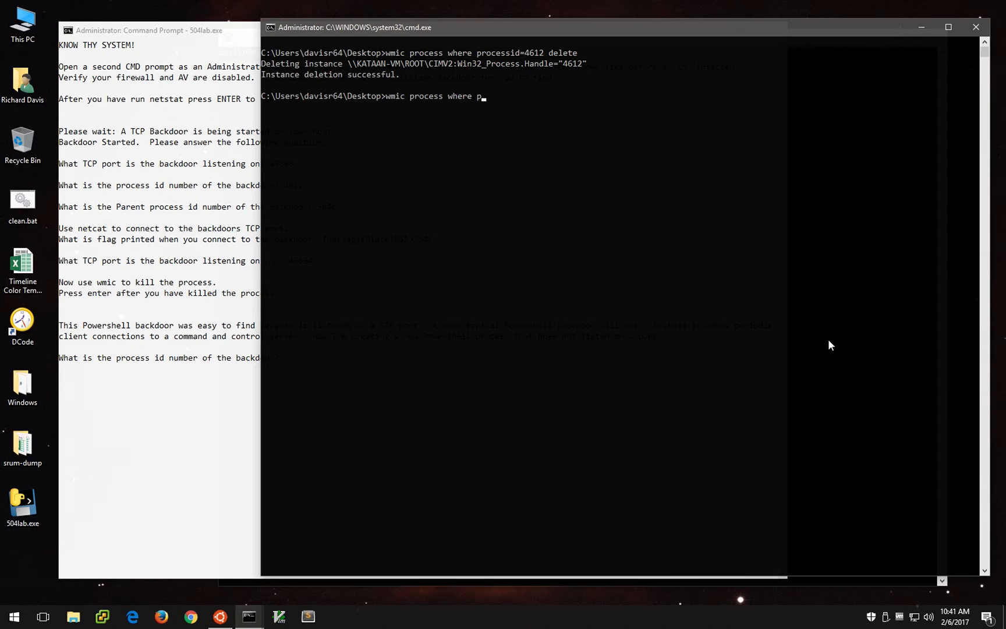
text(name="powershell.exe)
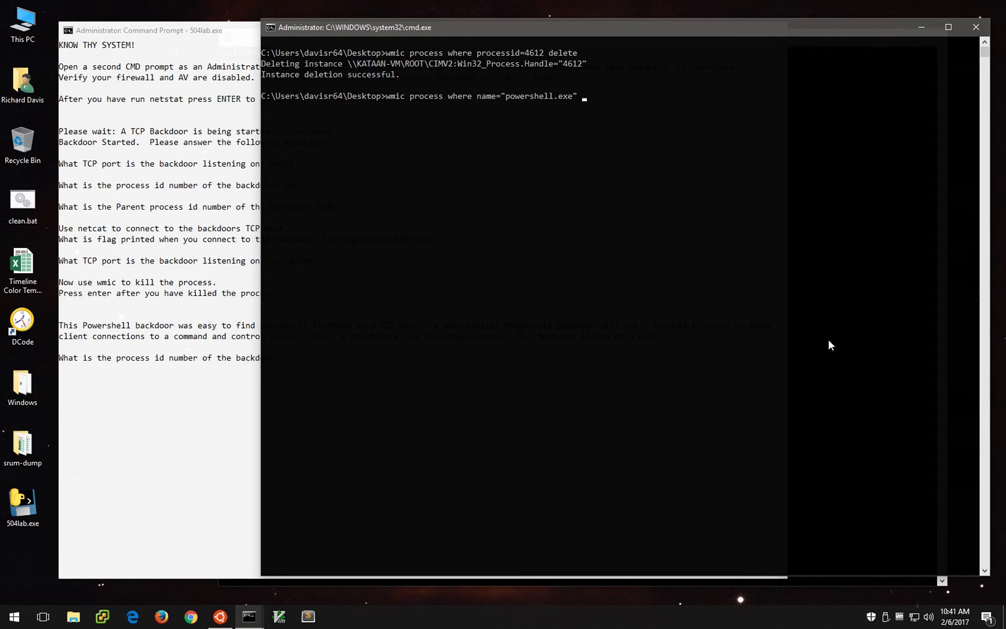
key(Return)
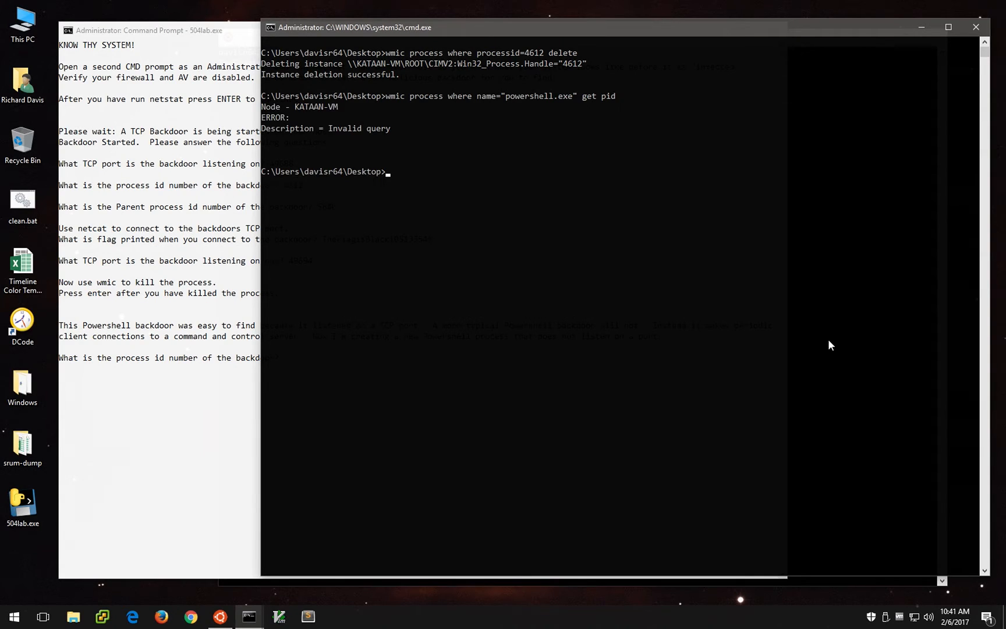
text(wmic process where name="powershell.exe" get pid)
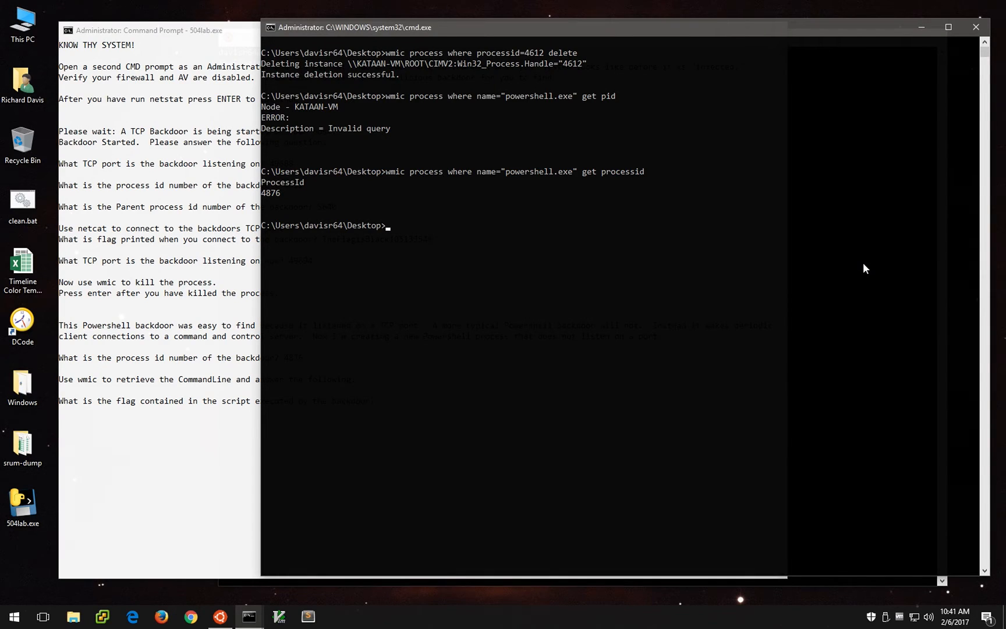
List powershell.exe's command line with wmic and copy the -enc base64 string.
text(wmic process where name="powershell.exe" get proc)
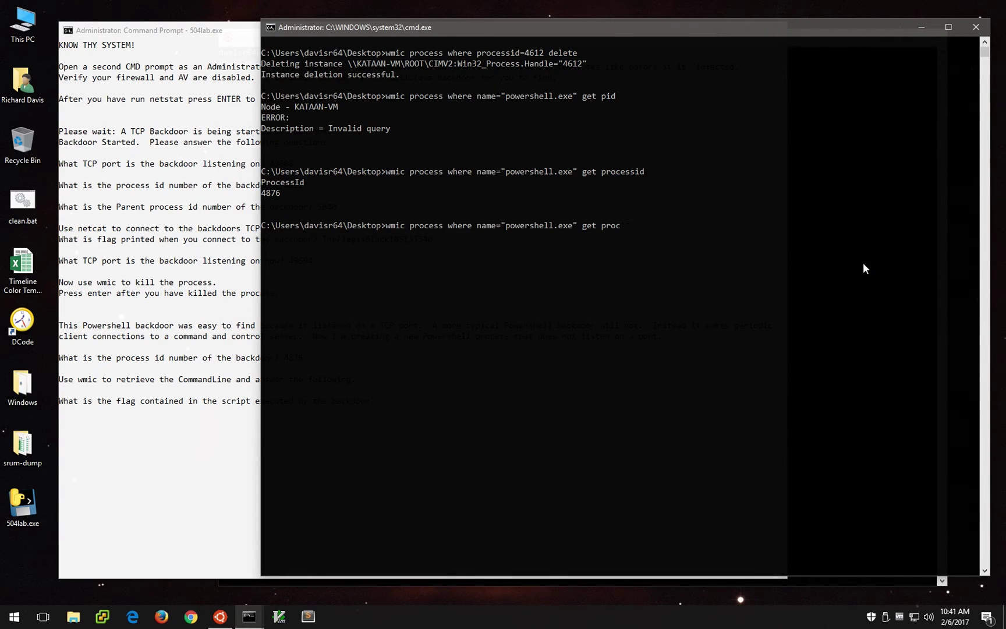
text(commandline)
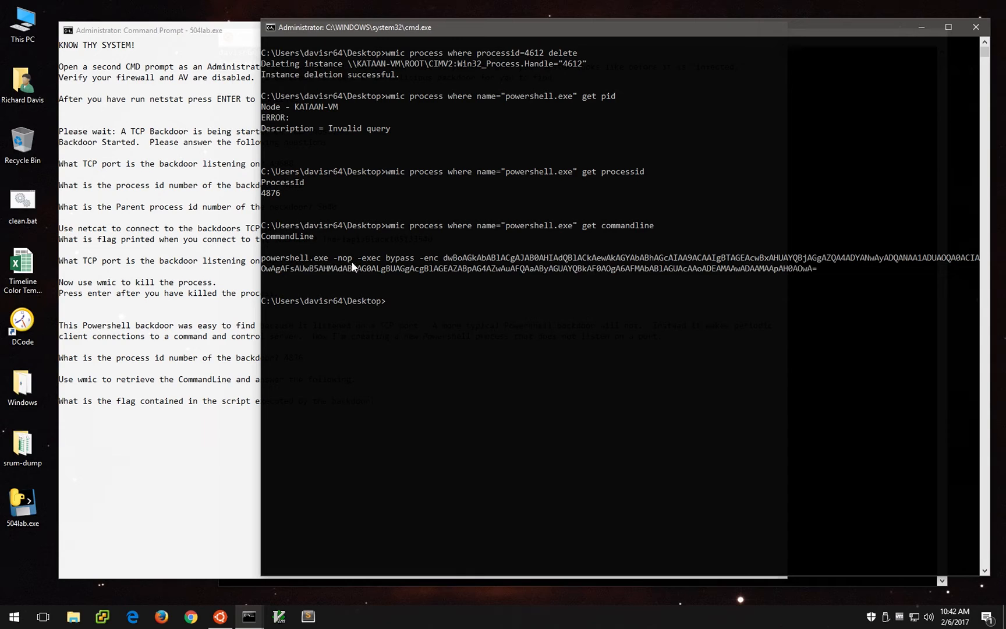
mouse_move(446, 262)
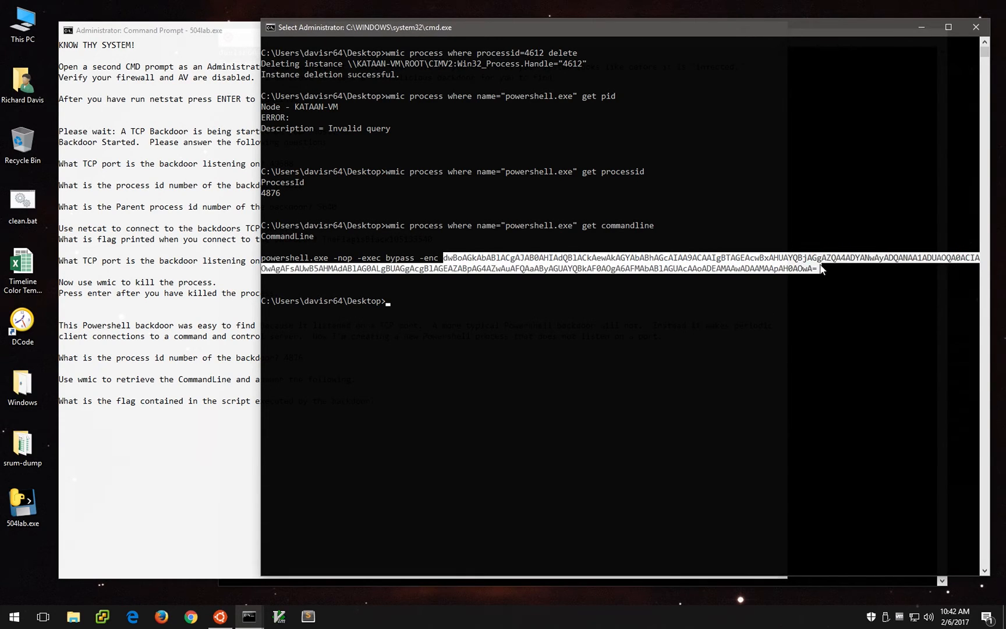
click(385, 531)
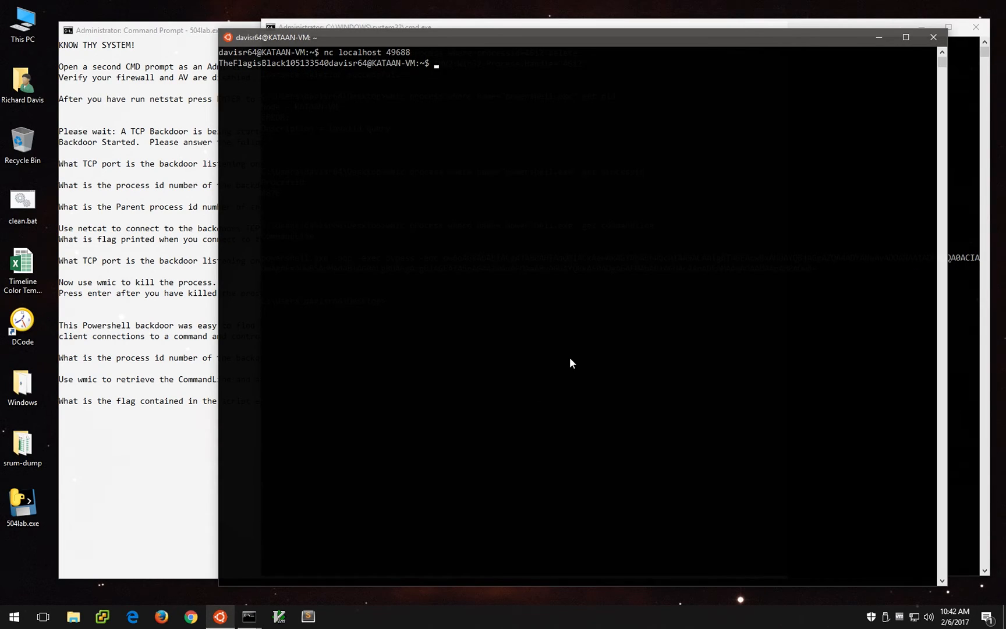
text(echo)
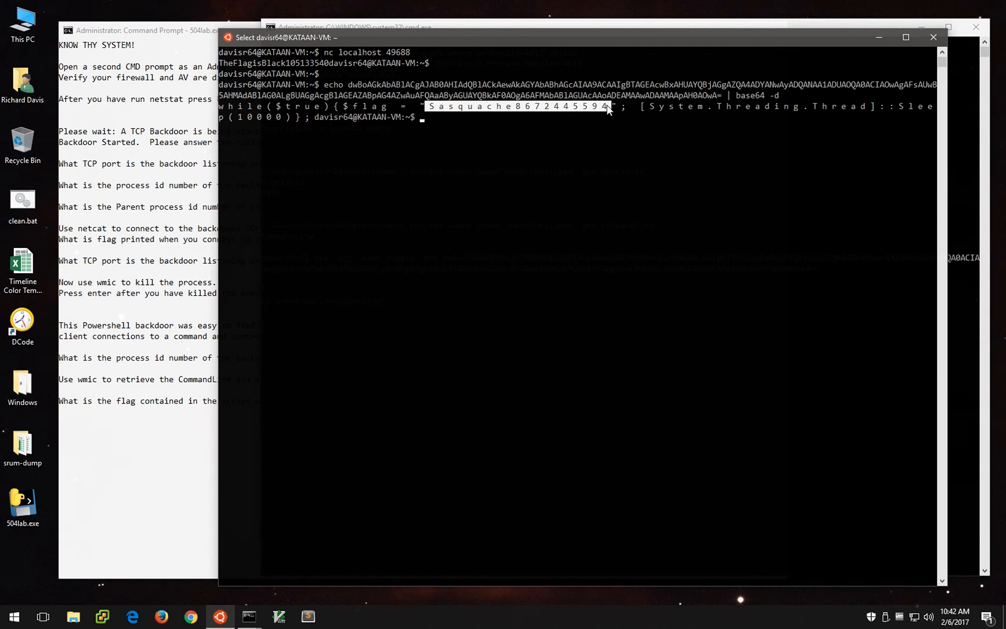
mouse_move(565, 175)
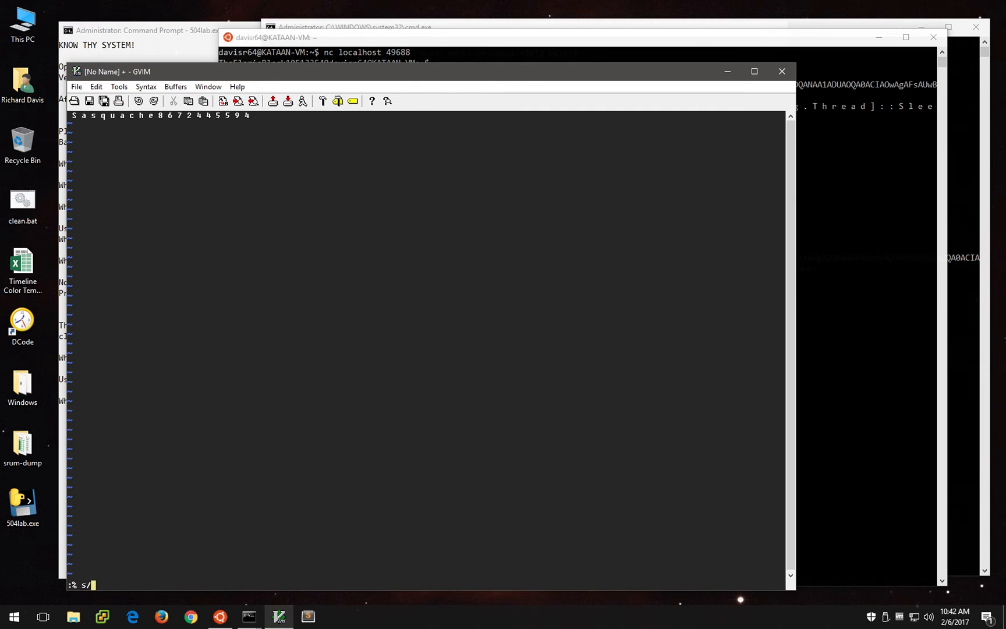
Strip the spaces from the pasted flag with :%s/ //g.
text(//g)
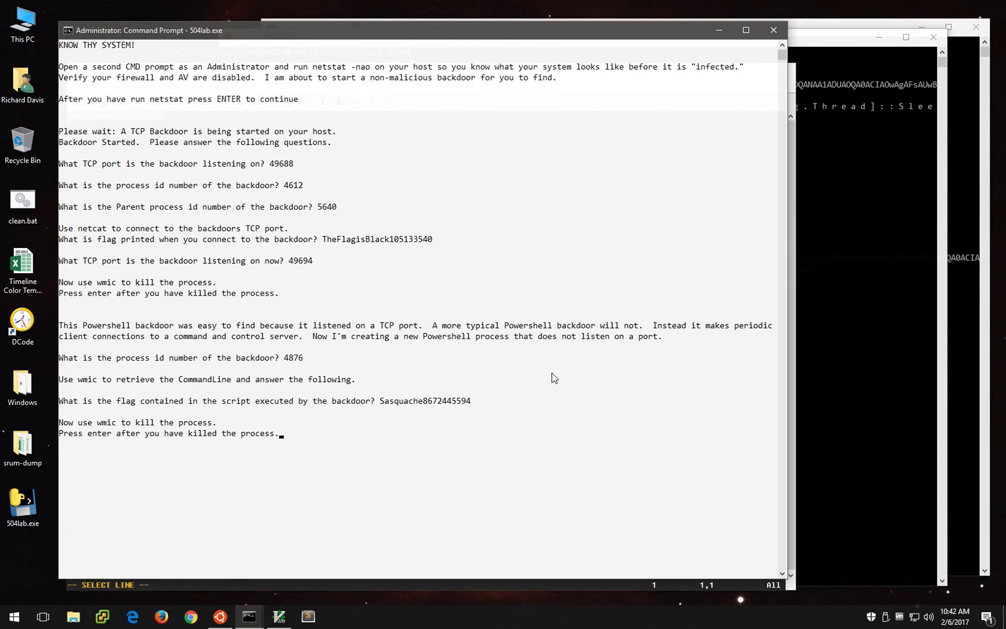
mouse_move(396, 409)
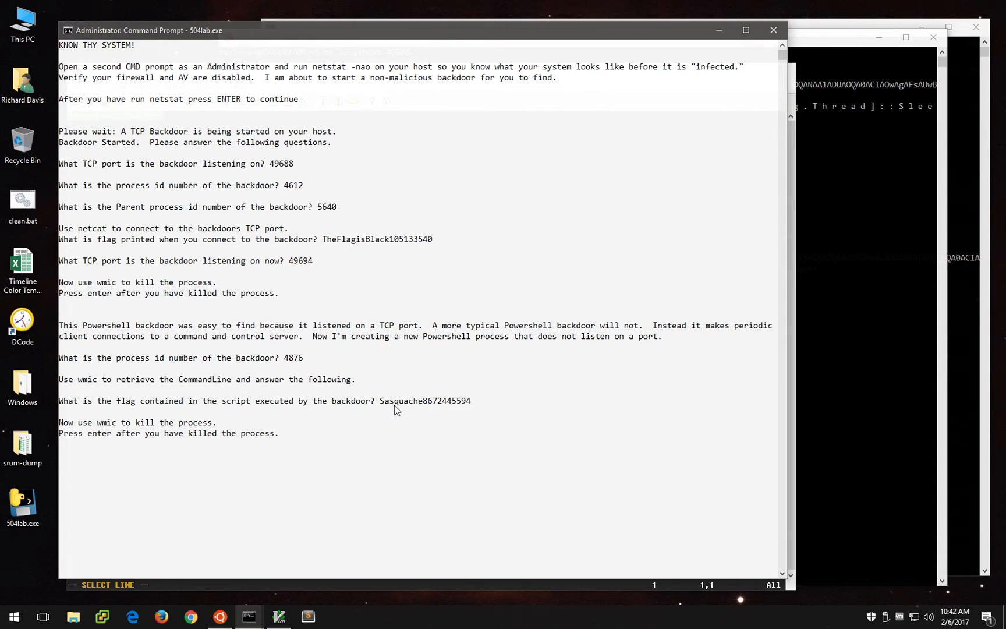
mouse_move(252, 445)
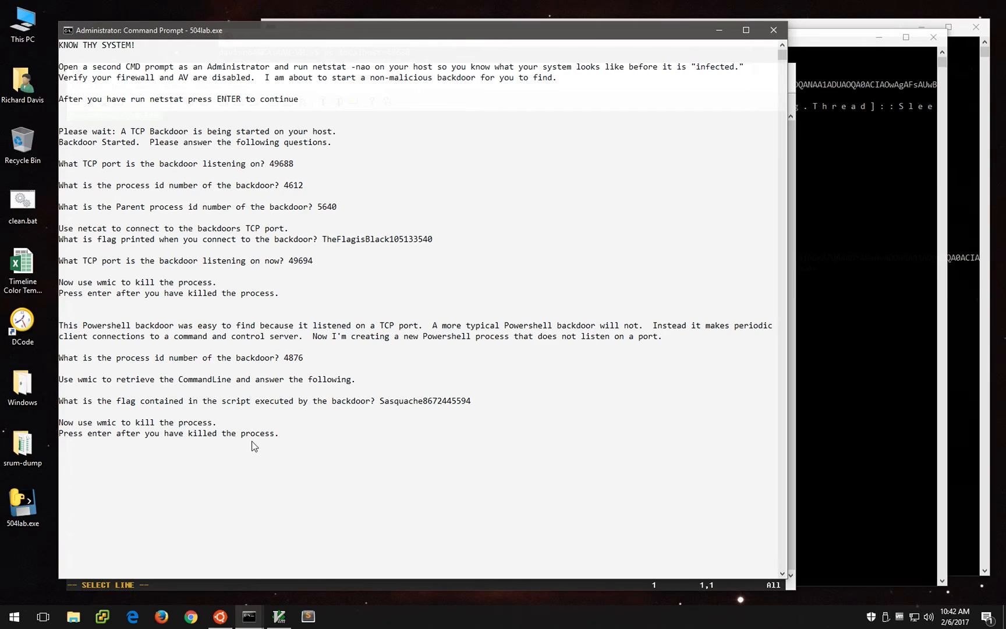
mouse_move(306, 356)
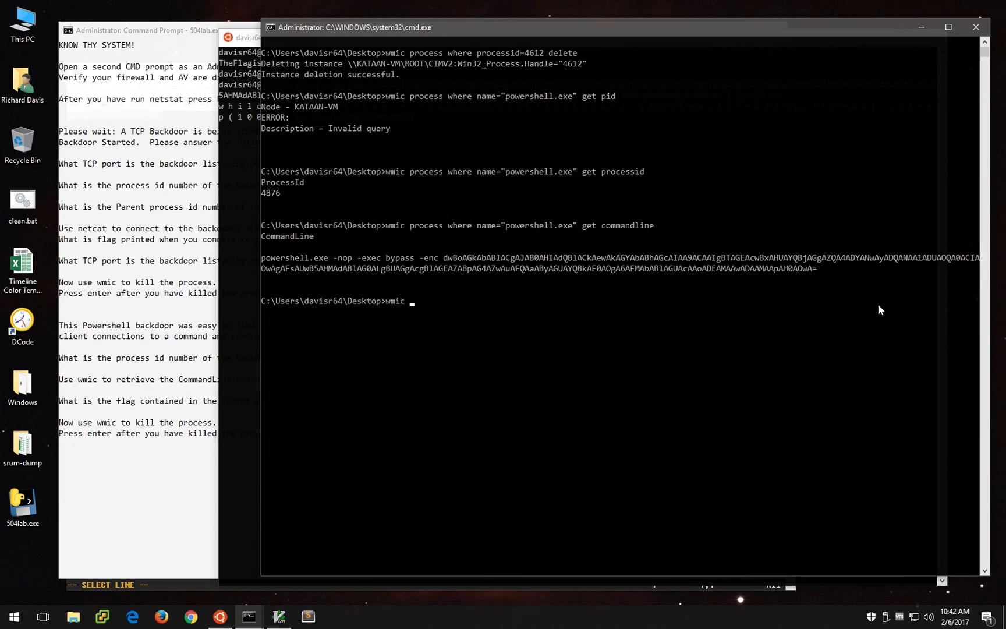
Delete PowerShell backdoor process 4876 with 'wmic process where processid=4876 delete'.
text(process where)
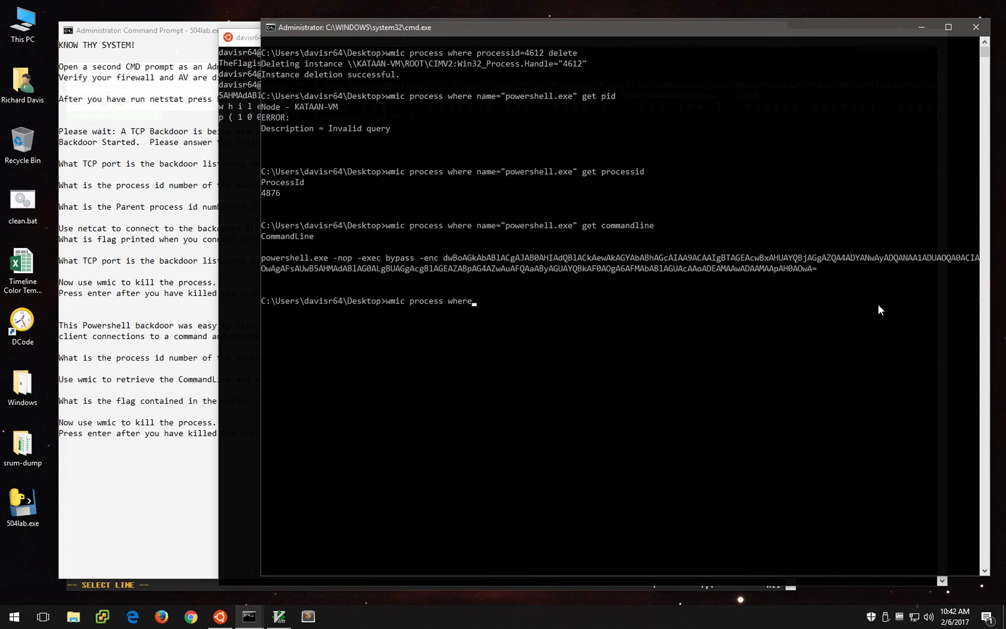
text(processid=4876)
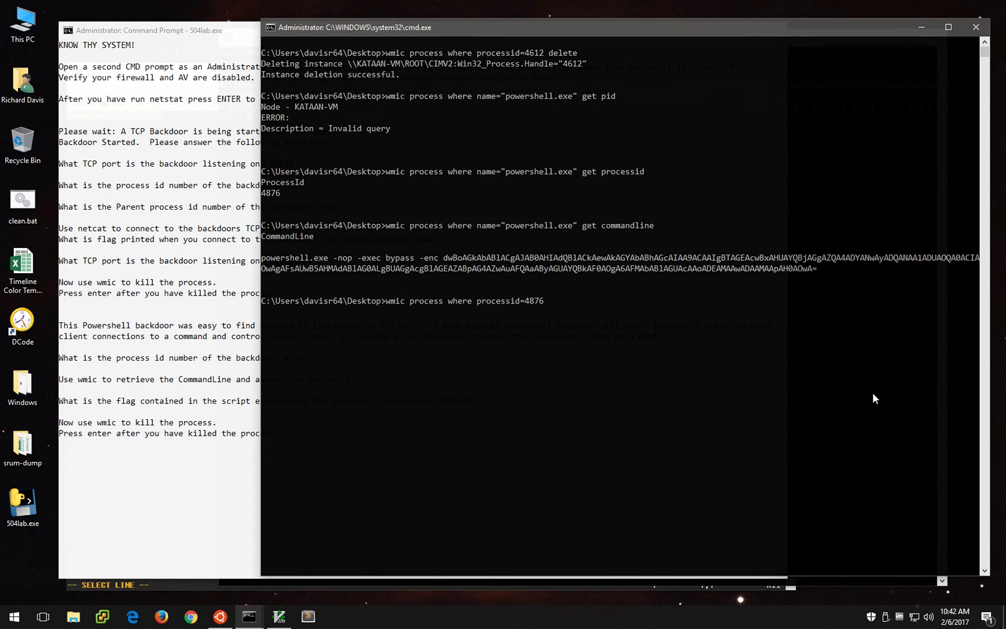
key(Return)
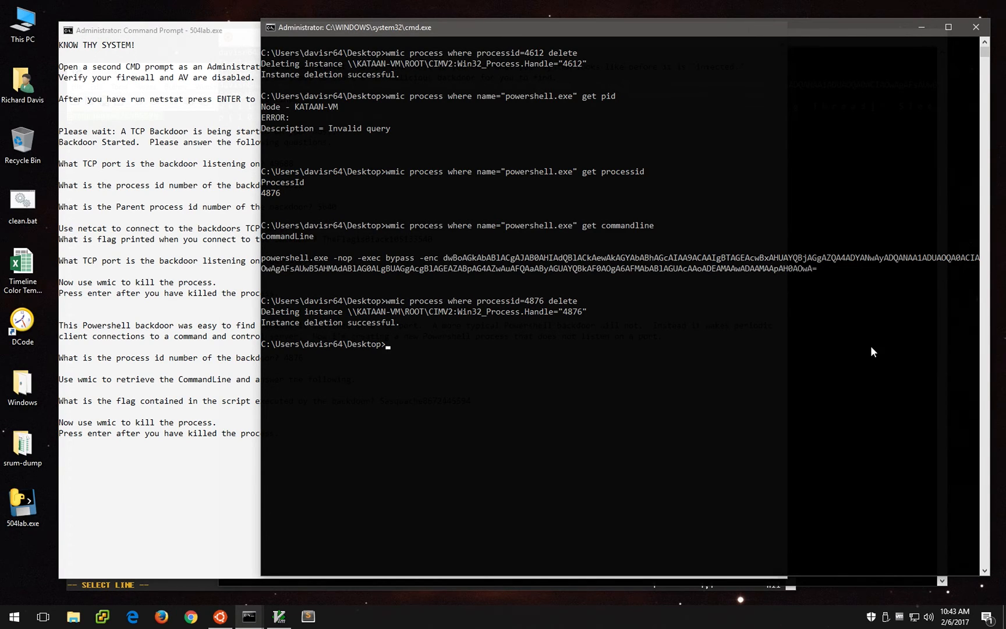
mouse_move(548, 369)
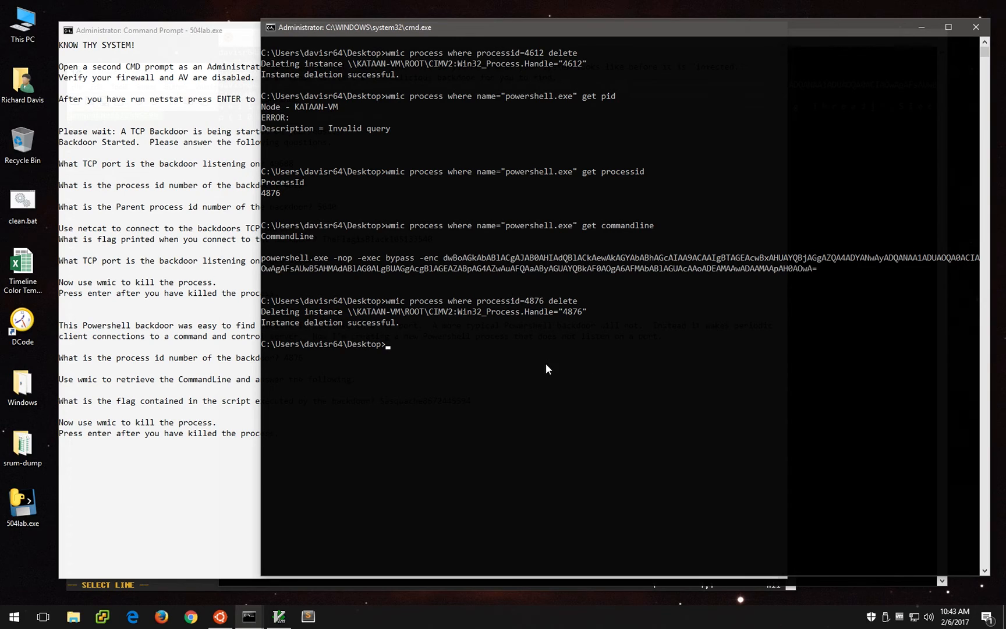
mouse_move(405, 316)
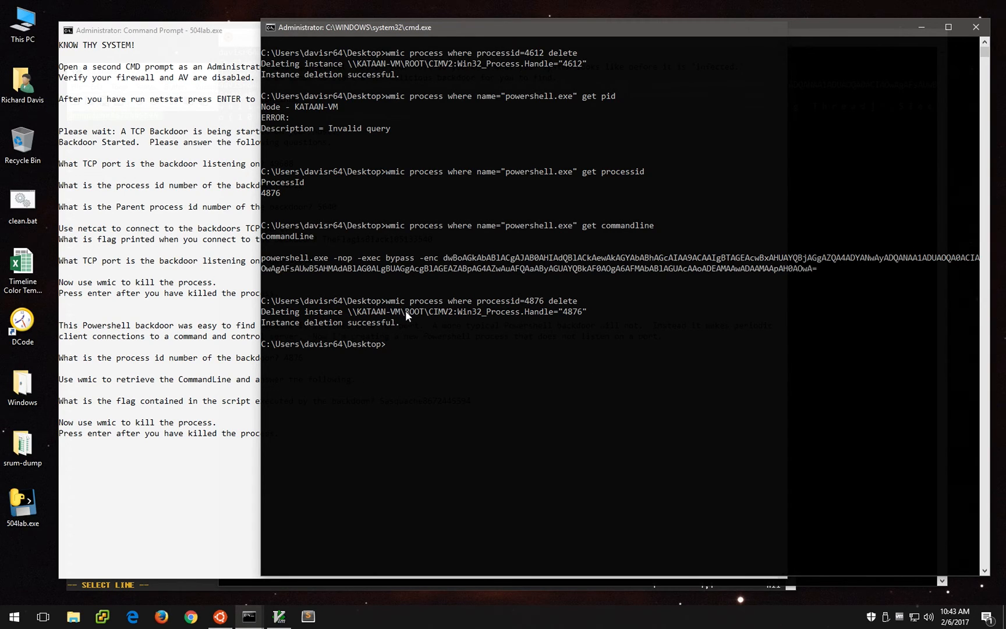
mouse_move(436, 319)
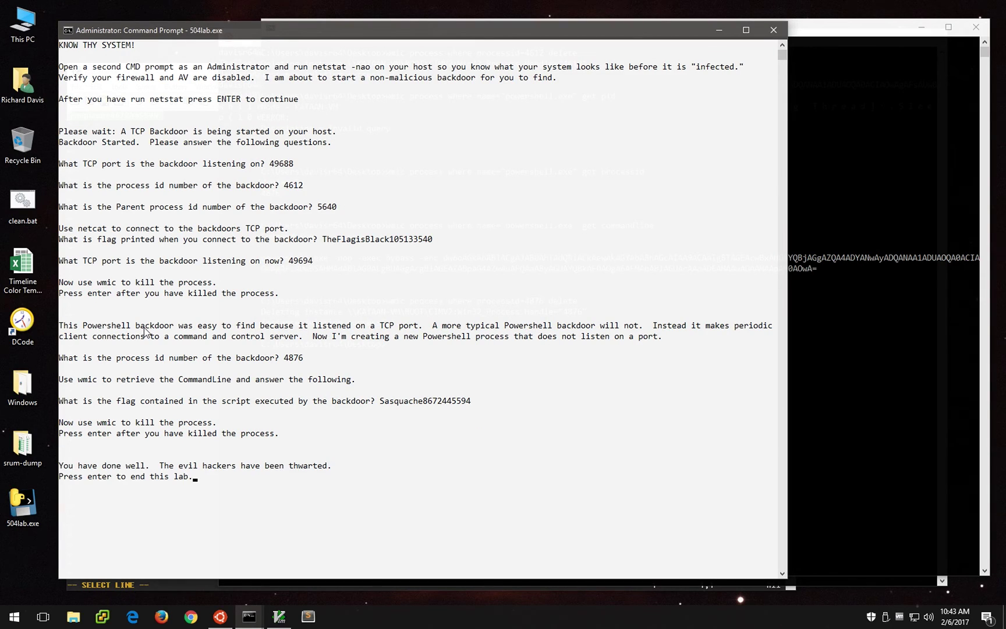
mouse_move(403, 491)
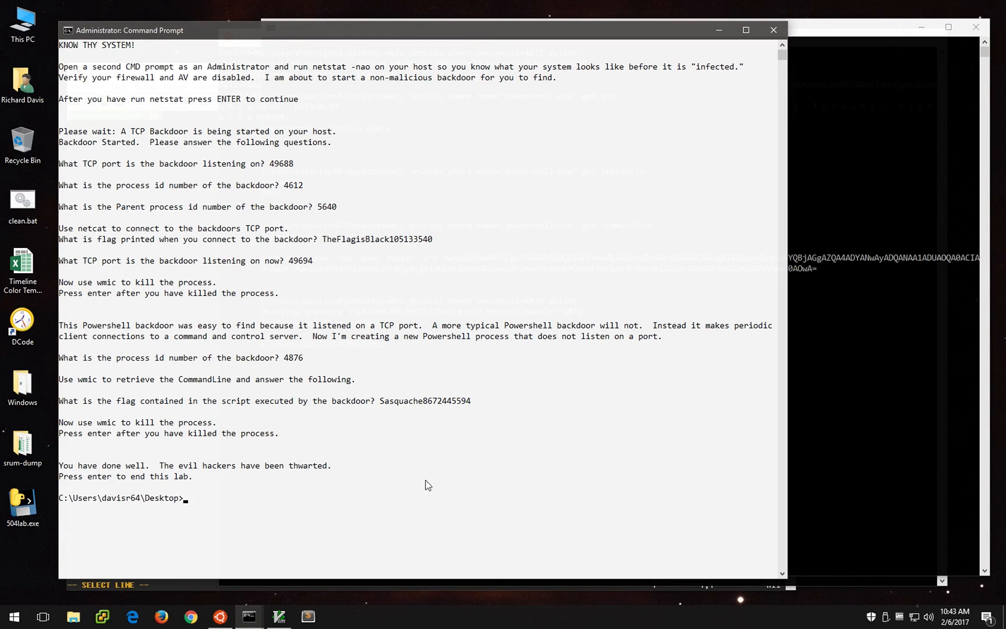
mouse_move(548, 490)
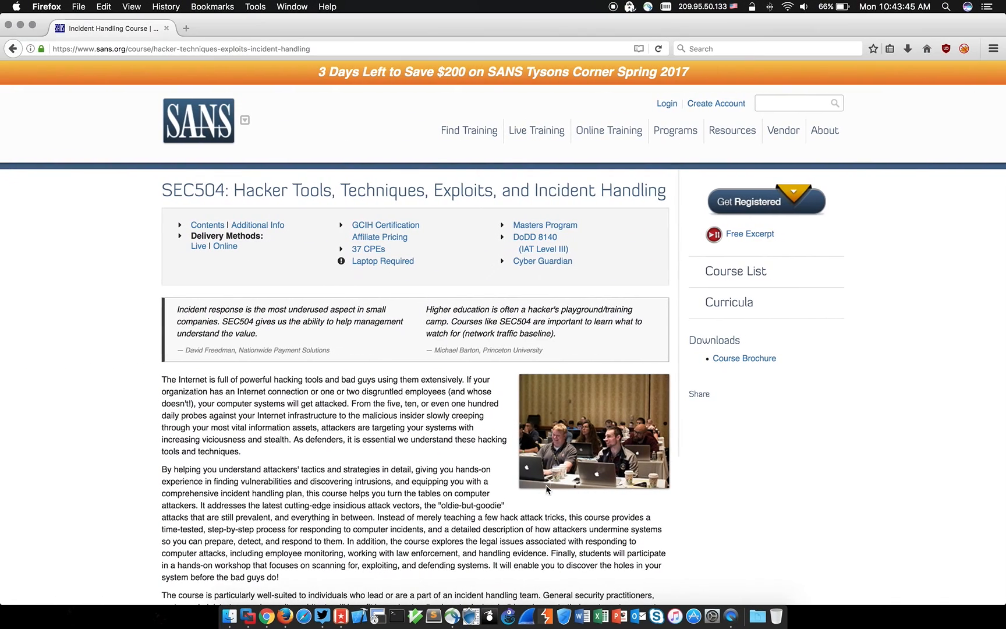
mouse_move(224, 219)
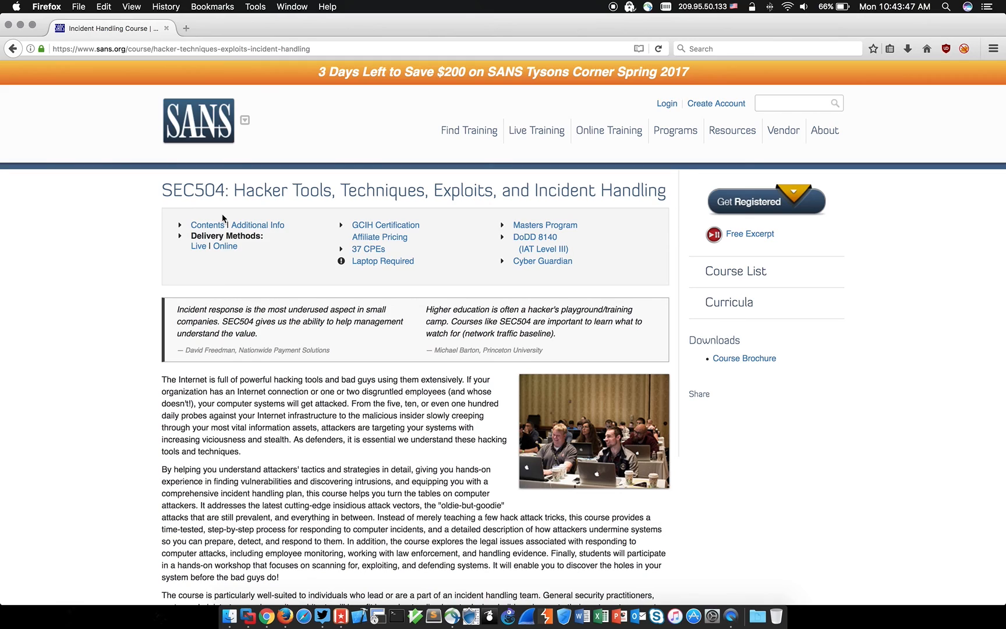
mouse_move(587, 184)
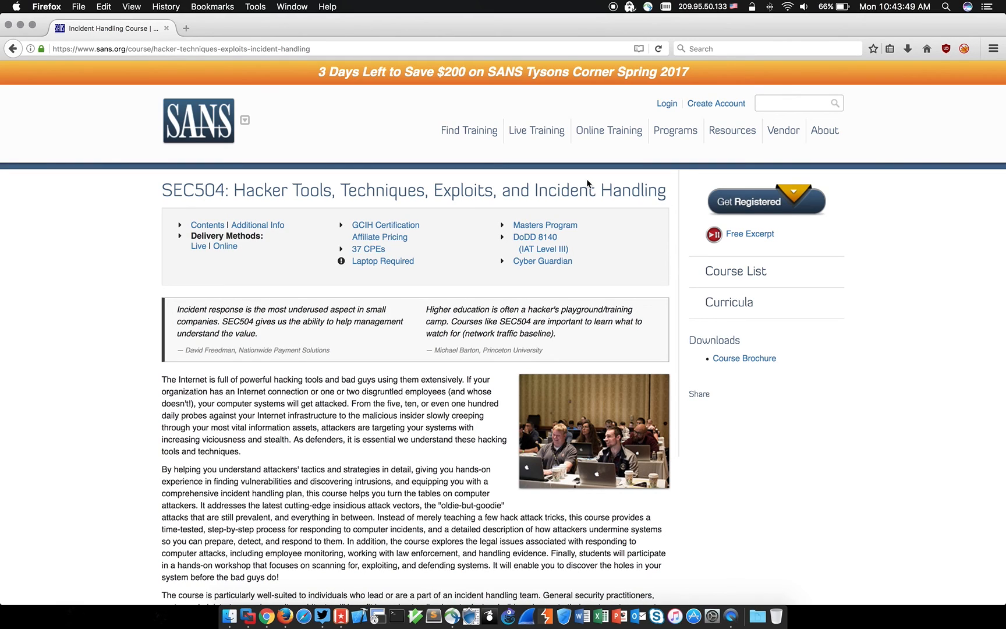
mouse_move(603, 9)
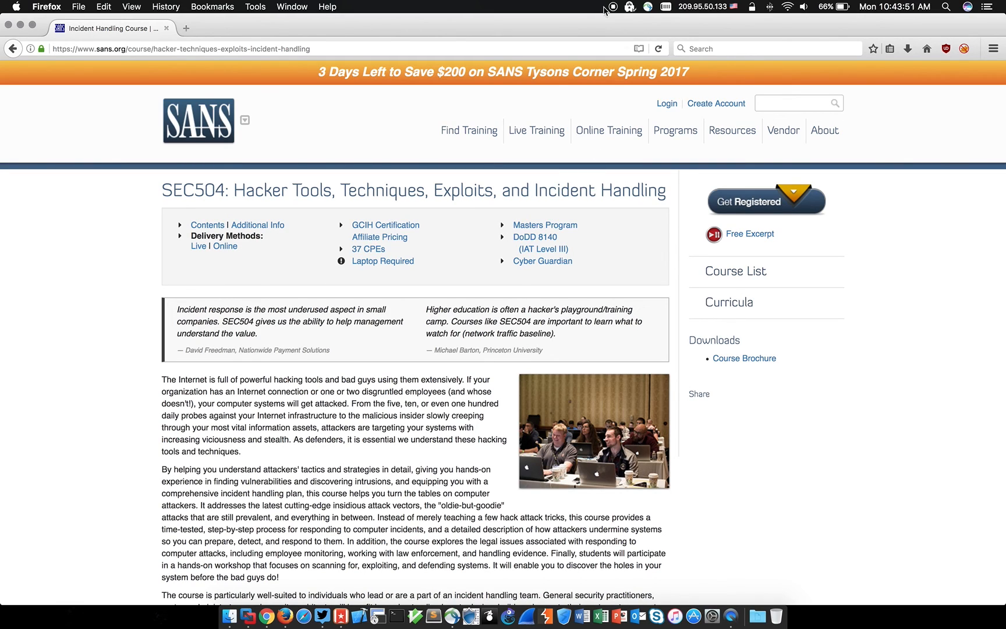